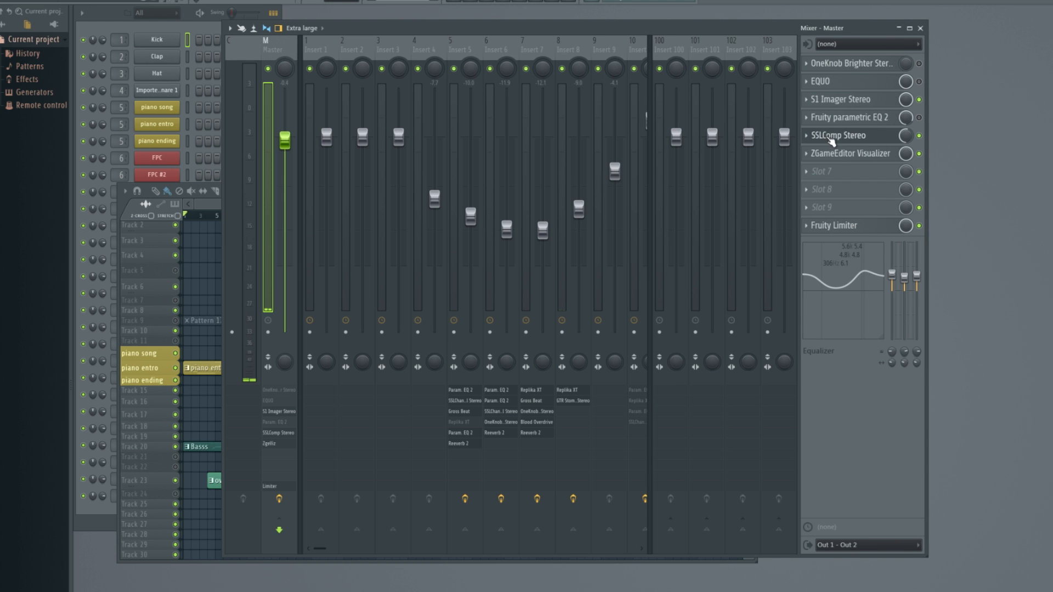
mouse_move(838, 155)
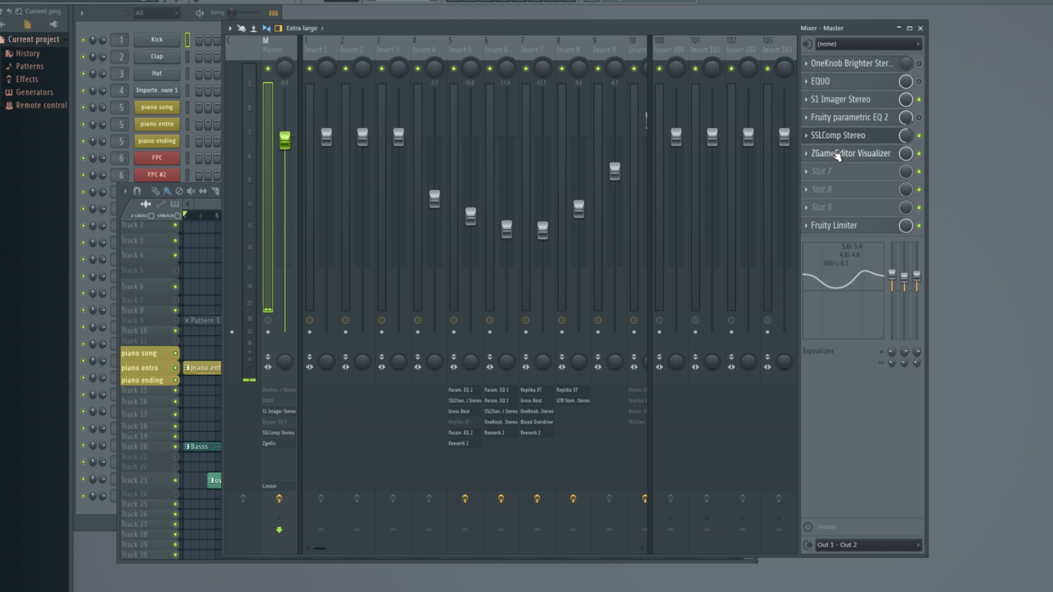
Open the master's ZGameEditor Visualizer, adjust WormHoleDarkn Feedback, zoom the preview, and toggle freeze.
click(844, 153)
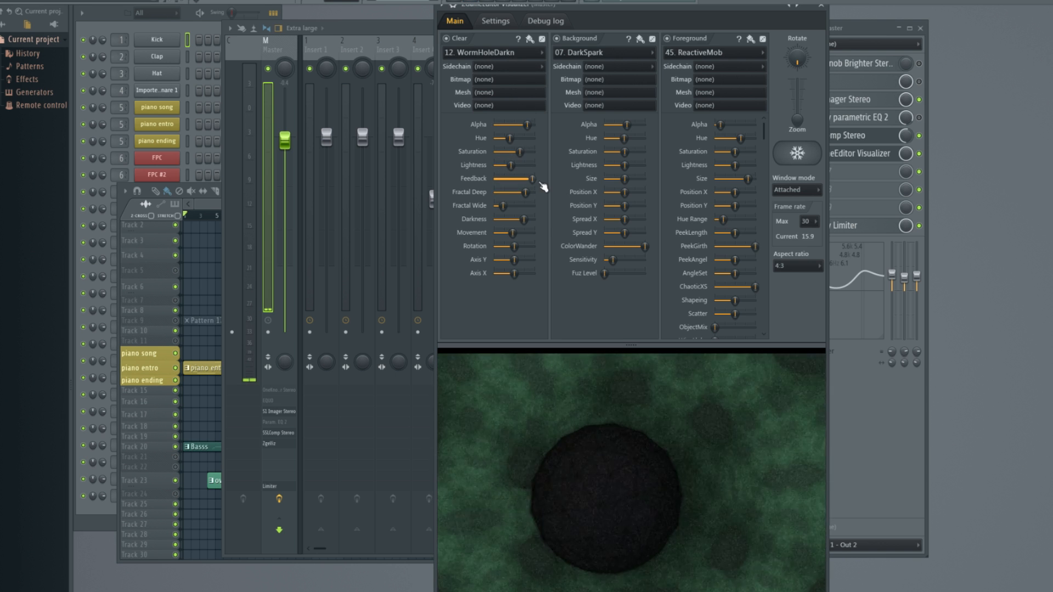
drag(517, 177, 532, 177)
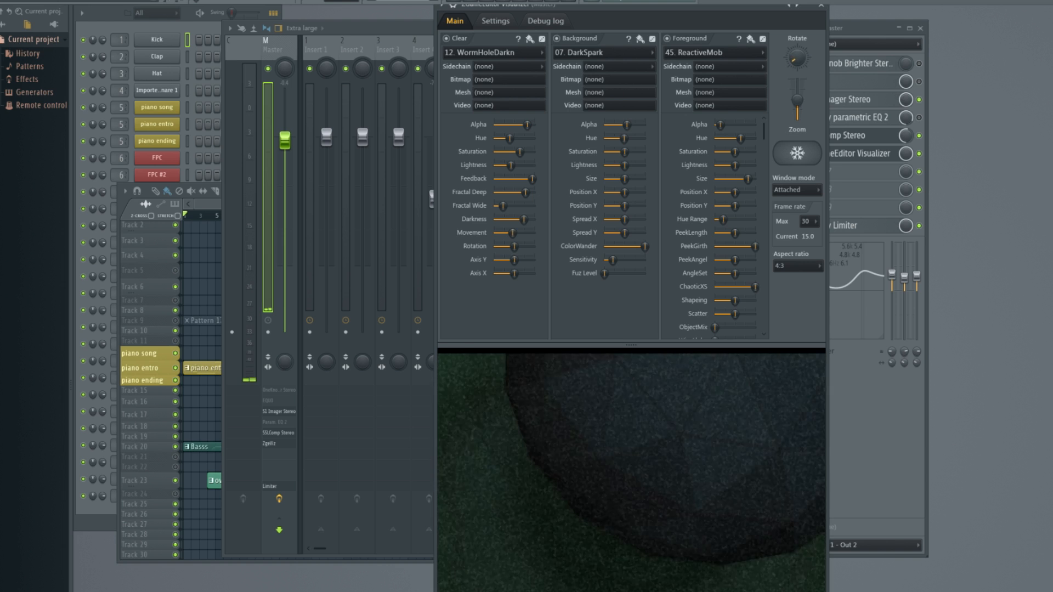
drag(796, 87, 799, 110)
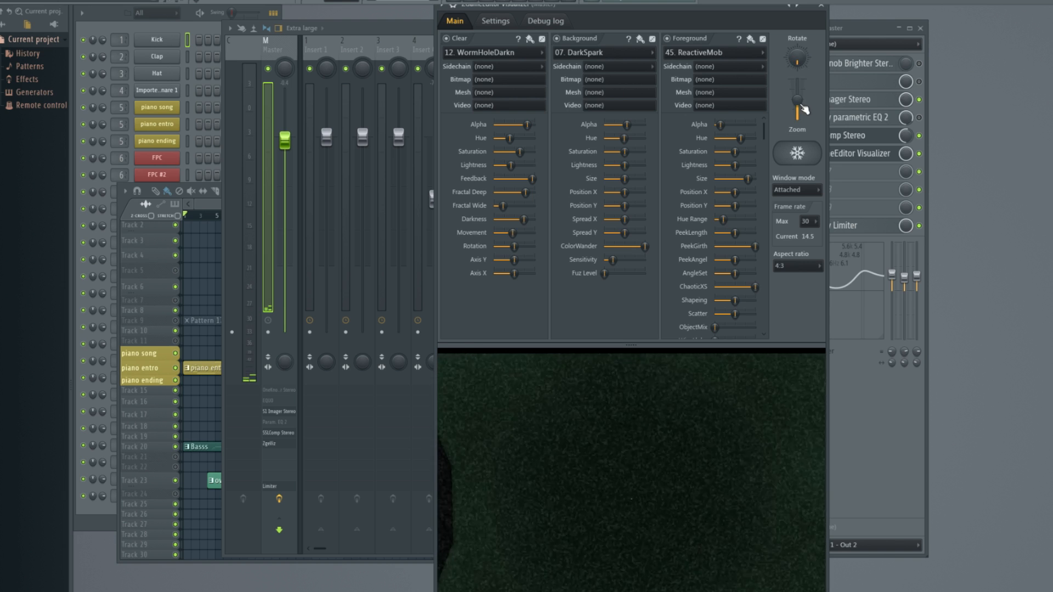
drag(798, 104, 798, 111)
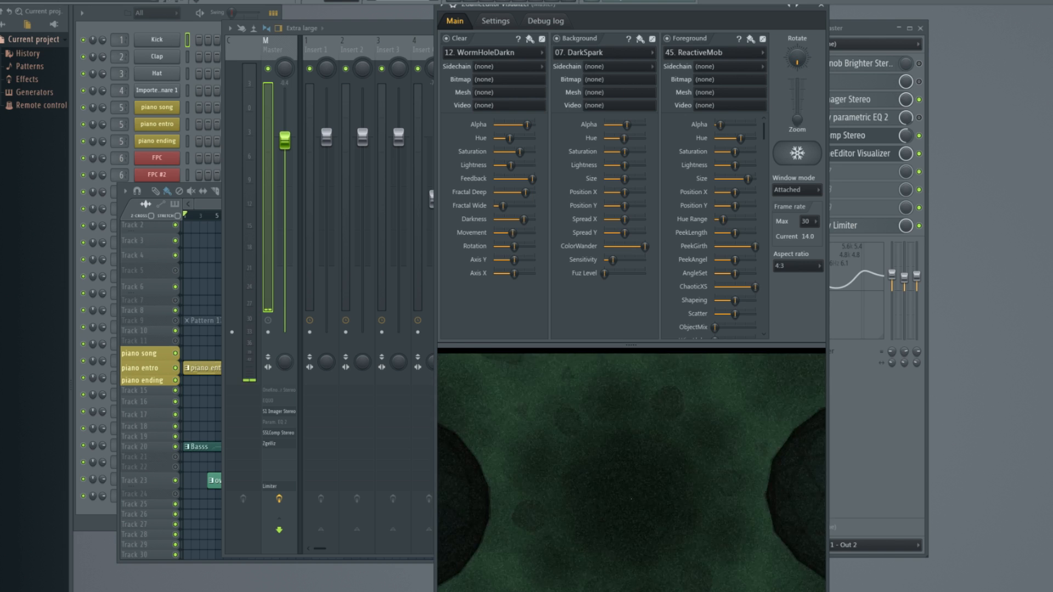
click(795, 153)
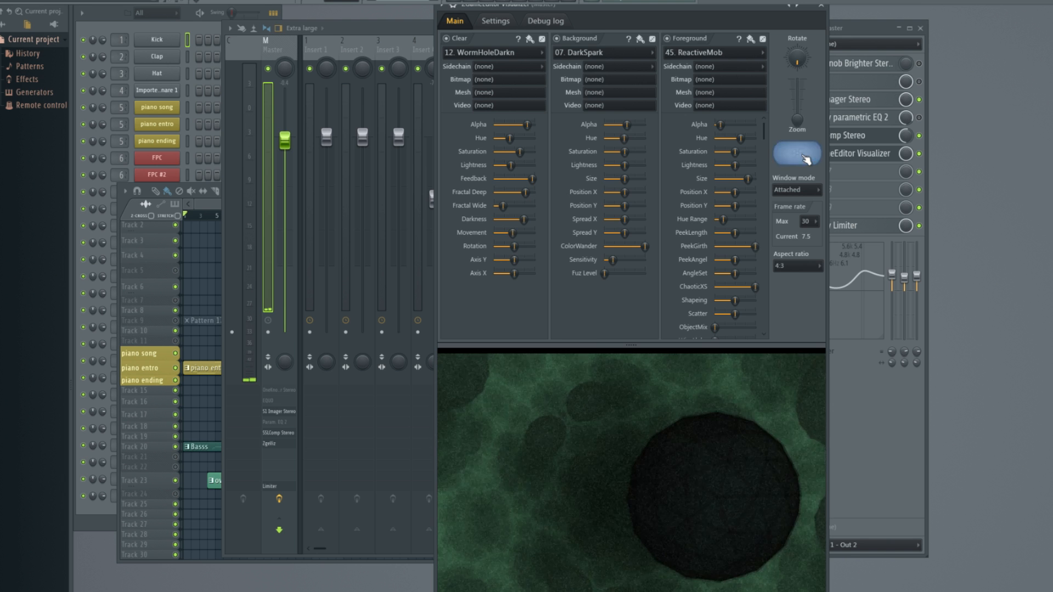
click(796, 153)
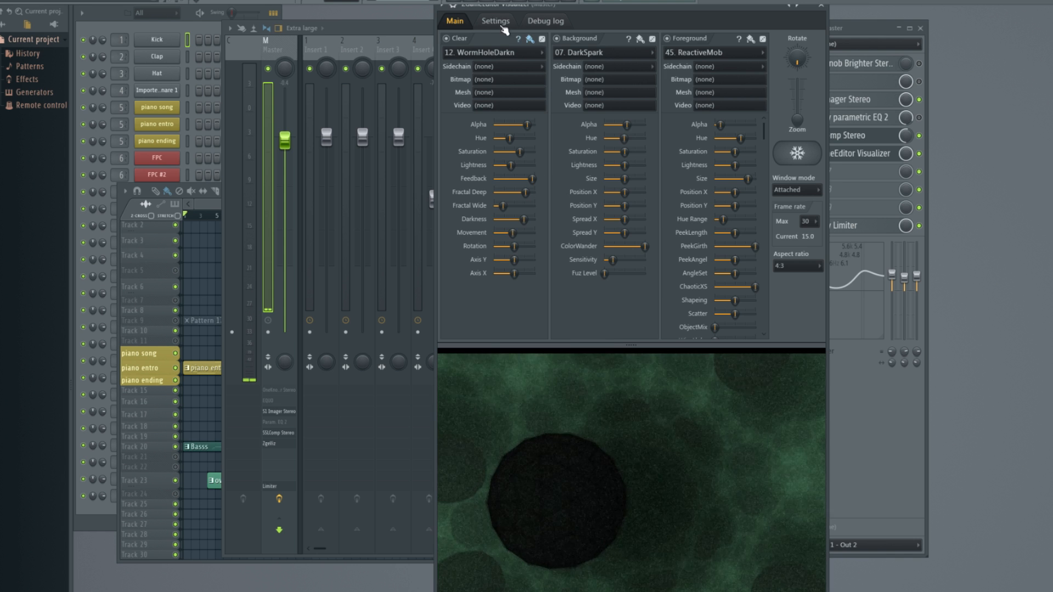
Show the visualizer's Settings page with the Text tab, bringing its window to front.
click(494, 20)
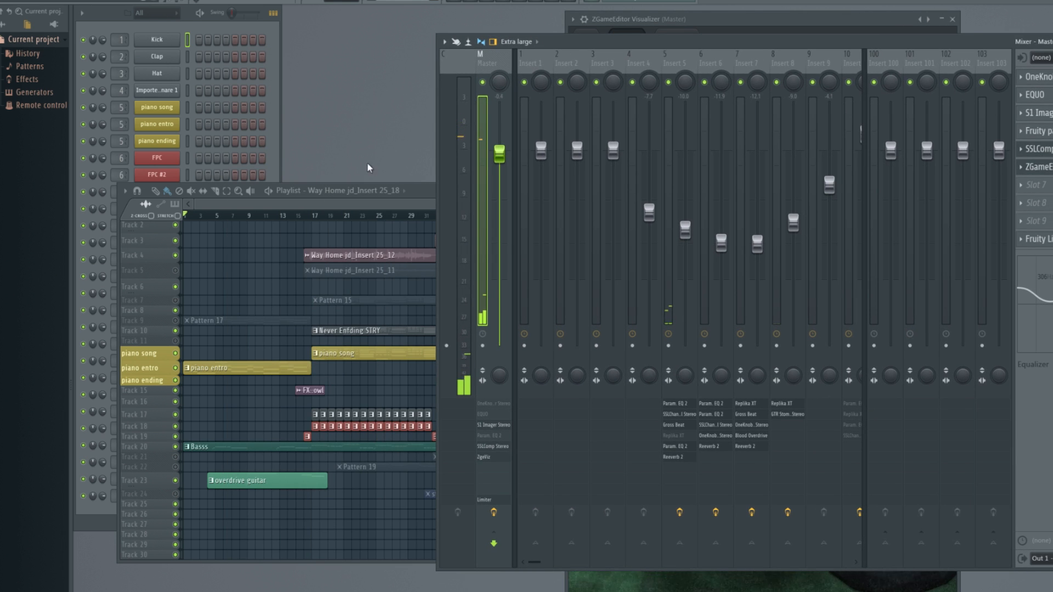
click(625, 36)
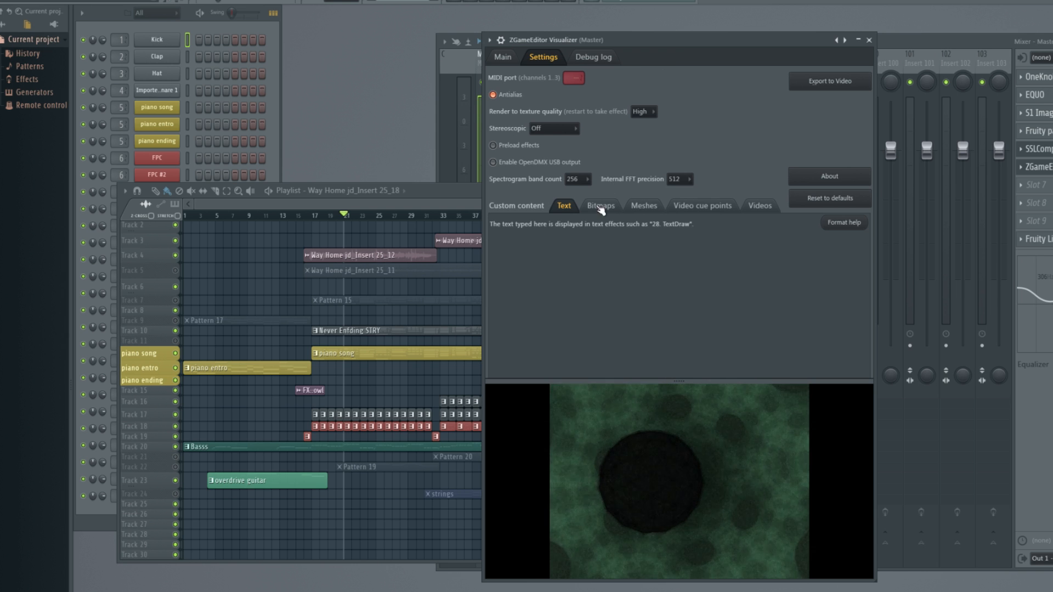
Set Clear to 15. Pixelation and Foreground to 23. SkyOcean, then reopen Settings.
click(500, 56)
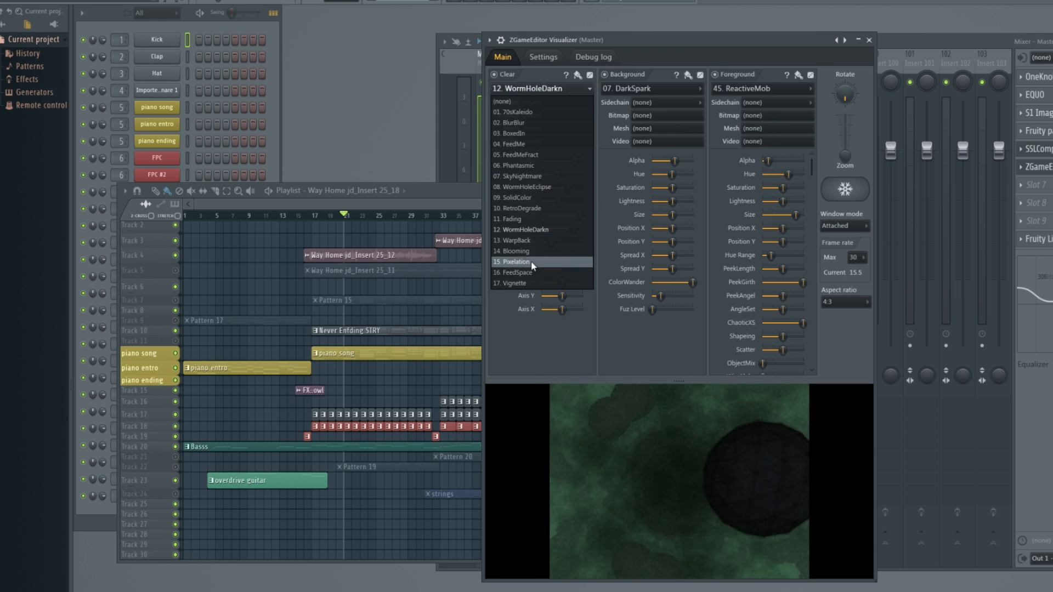
click(516, 261)
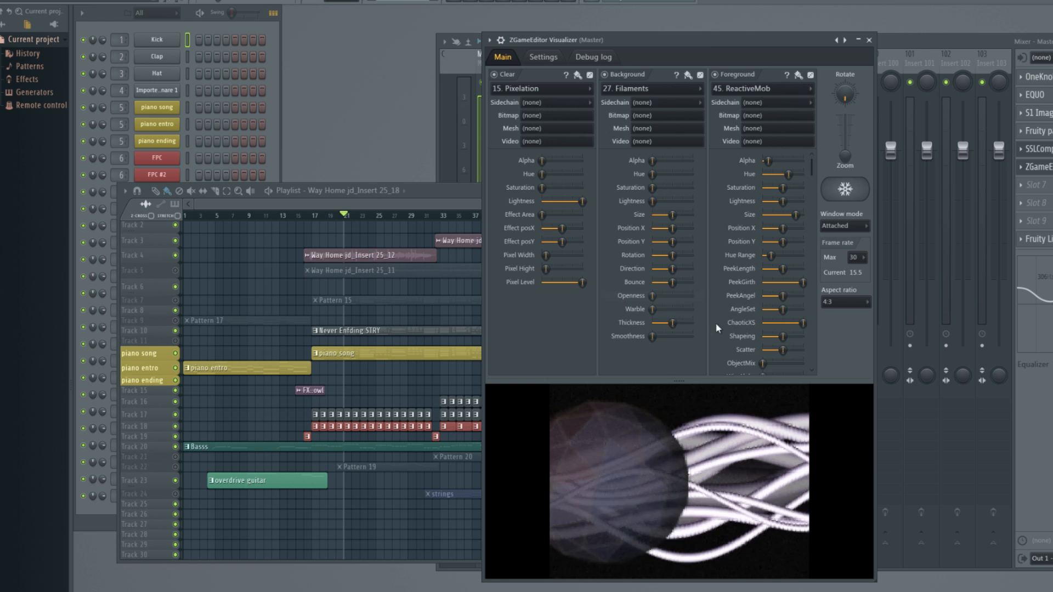
click(761, 88)
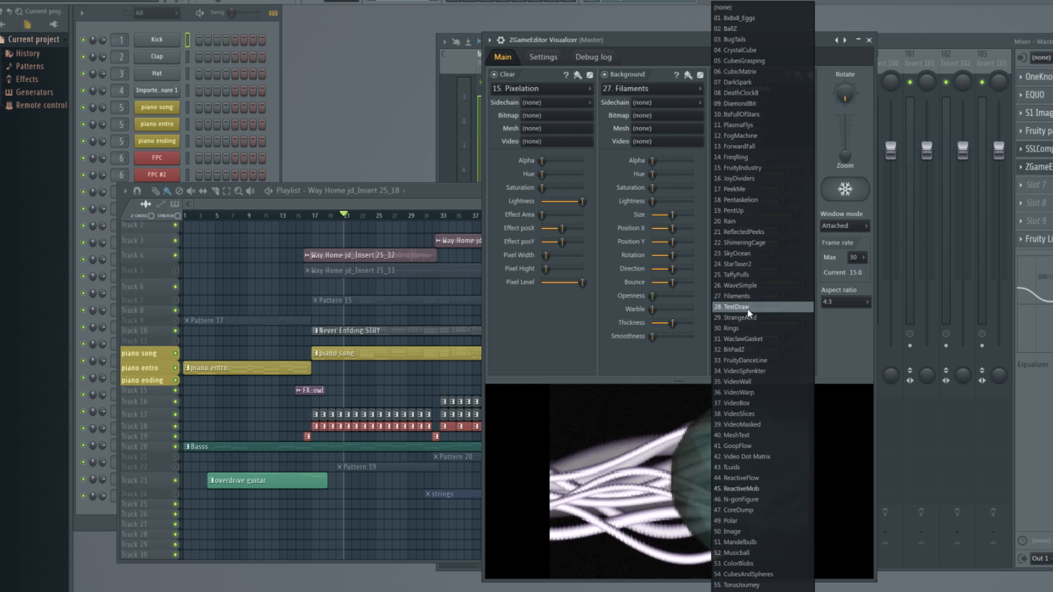
click(736, 307)
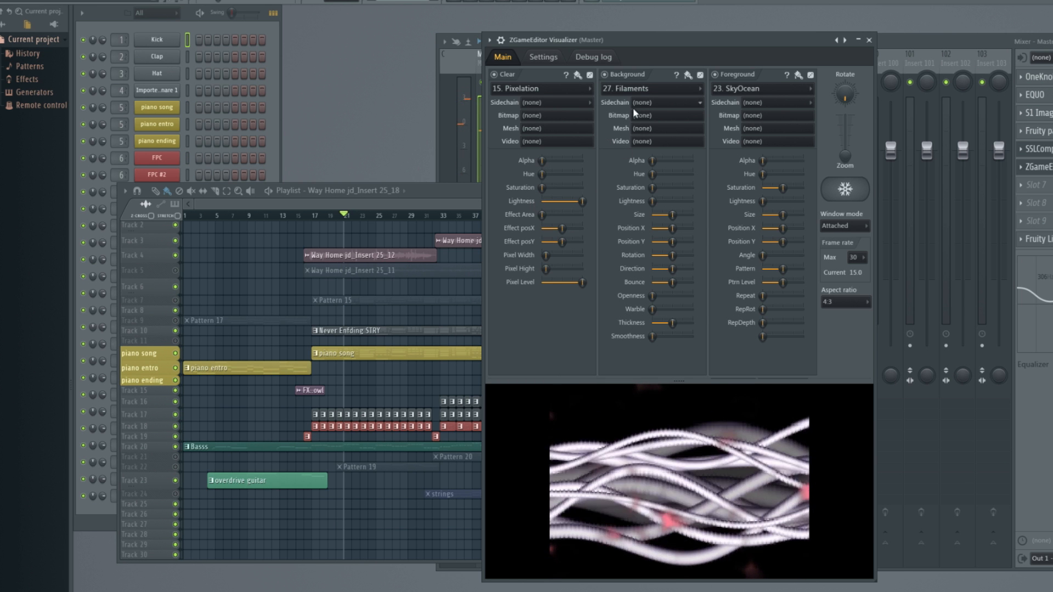
click(543, 57)
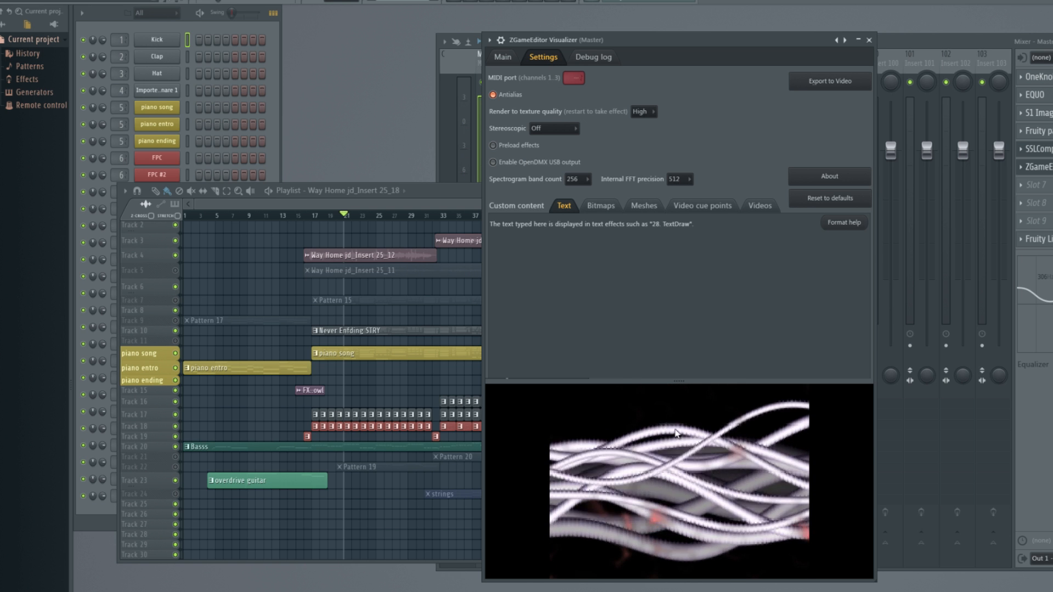
mouse_move(592, 93)
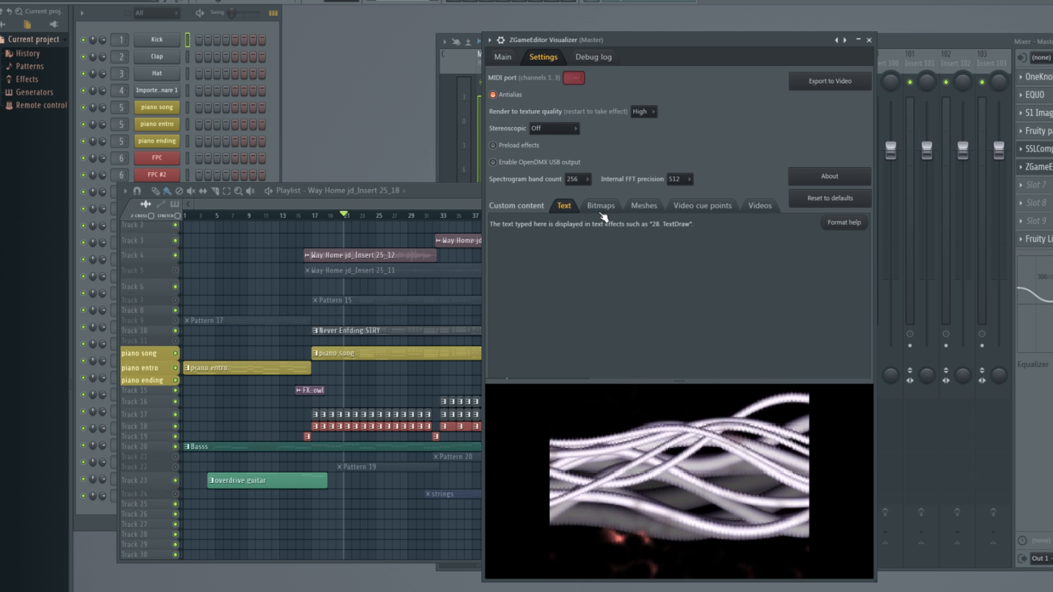
Browse the Bitmaps, Meshes and Videos custom-content tabs, ending on Videos.
click(599, 206)
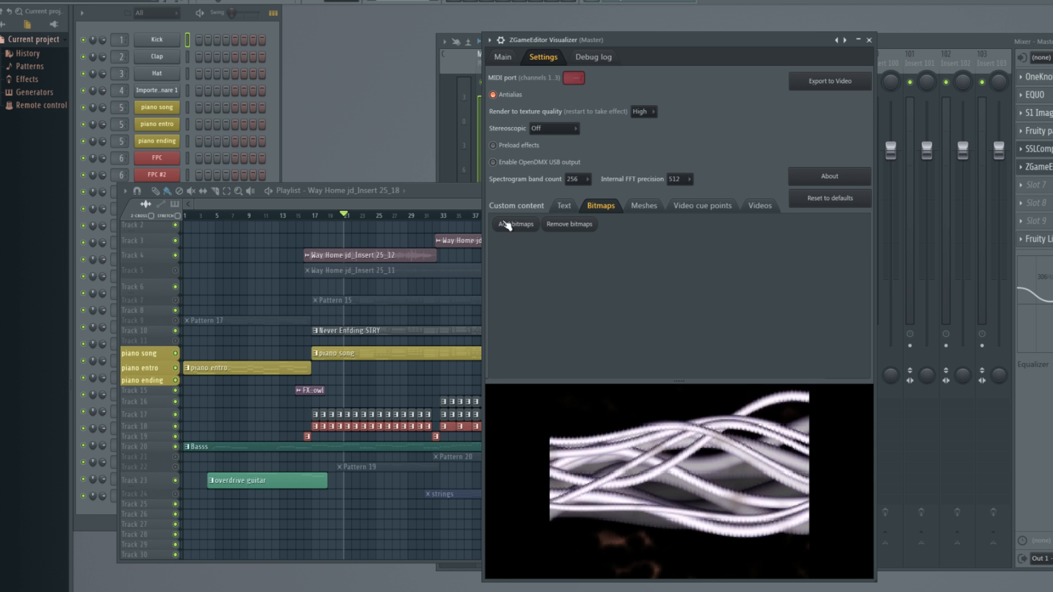
click(642, 206)
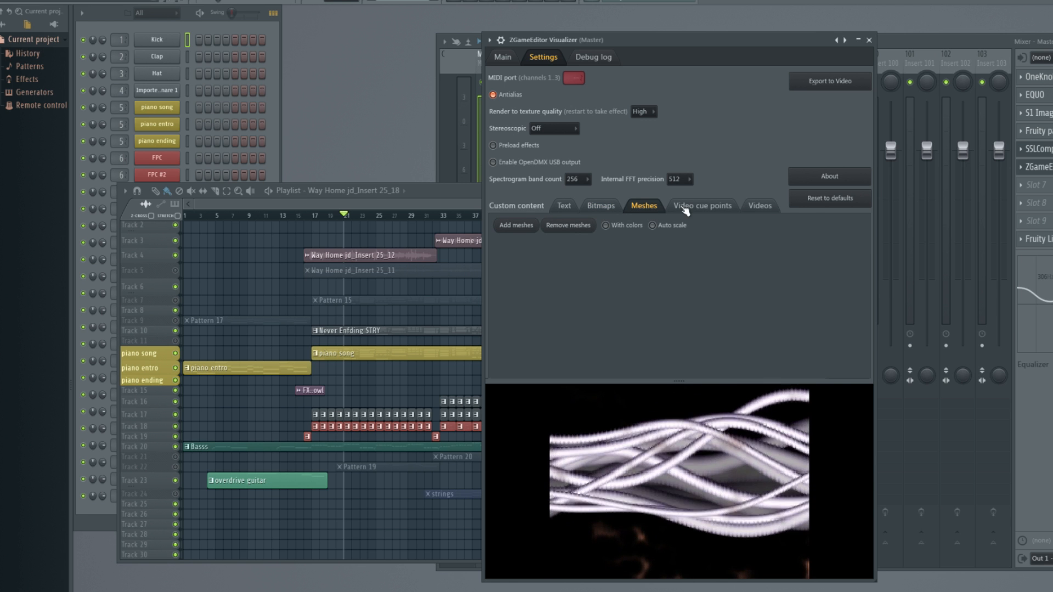
click(759, 205)
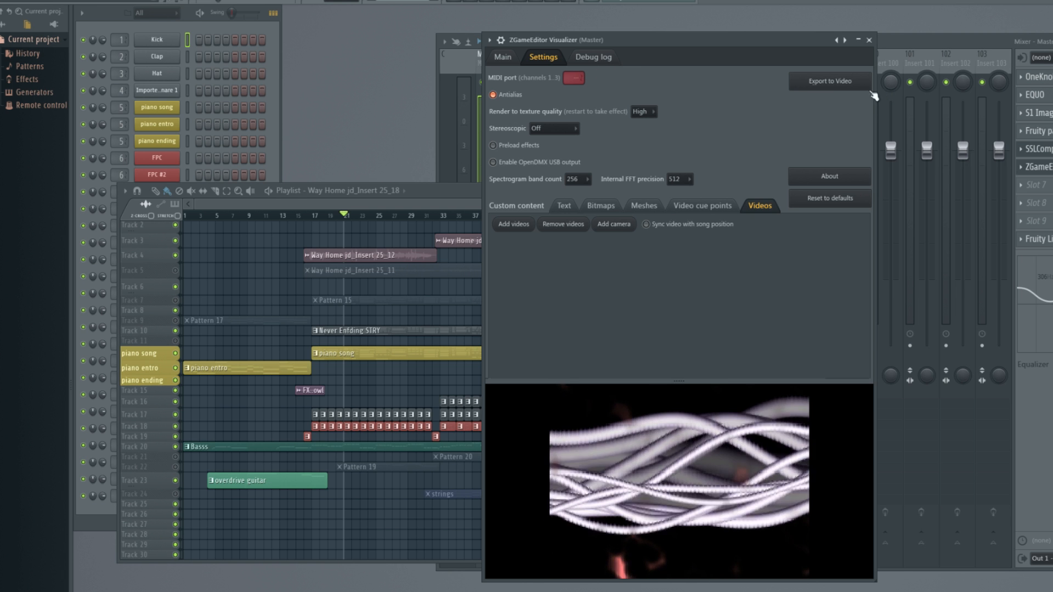
Confirm the tutot video export with the YouTube HD 1920x1080 preset.
click(829, 81)
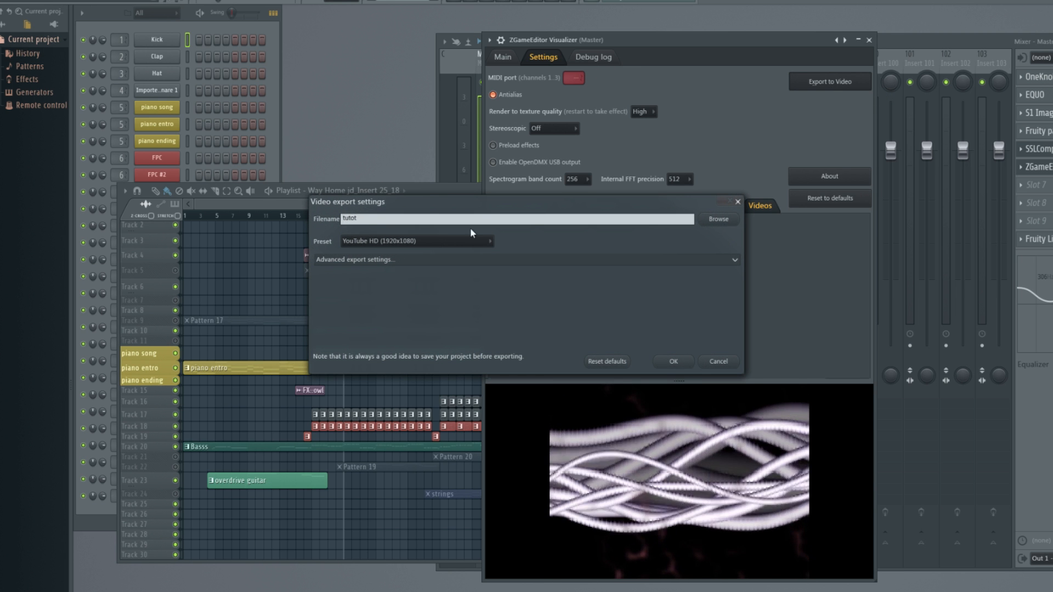
click(416, 241)
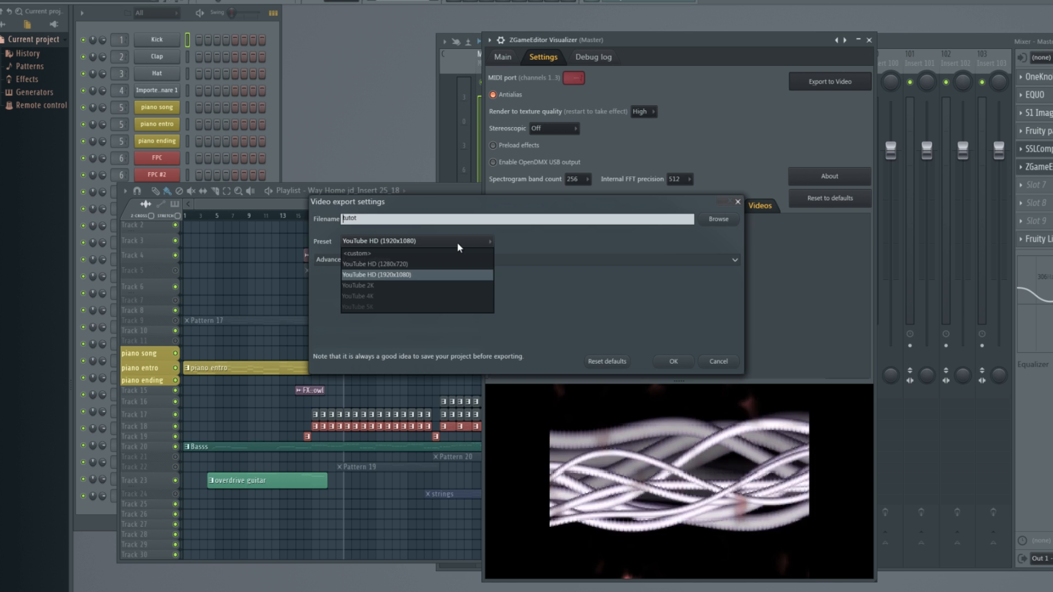
mouse_move(395, 297)
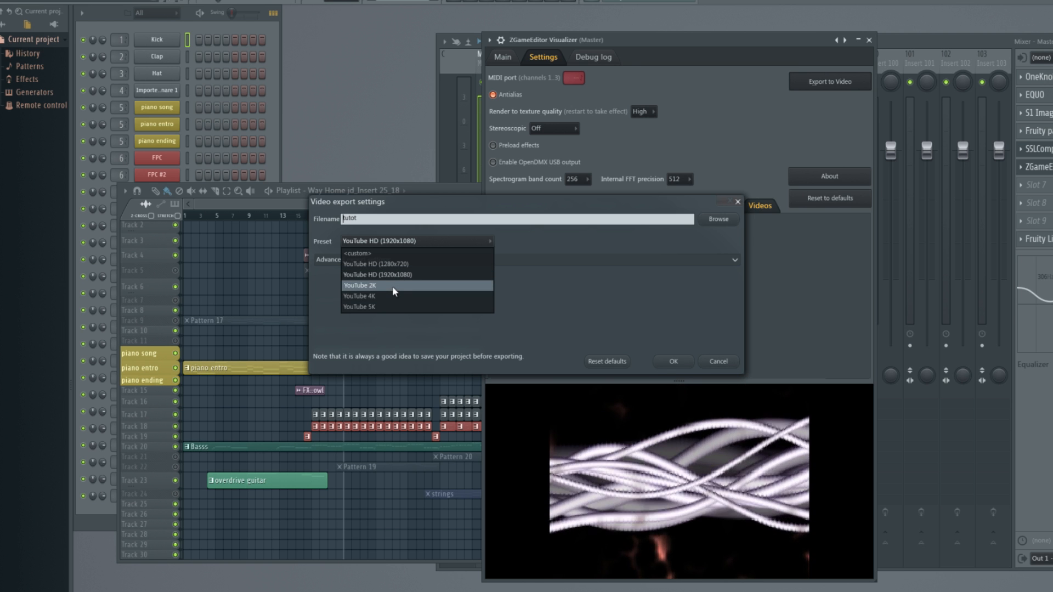
mouse_move(389, 307)
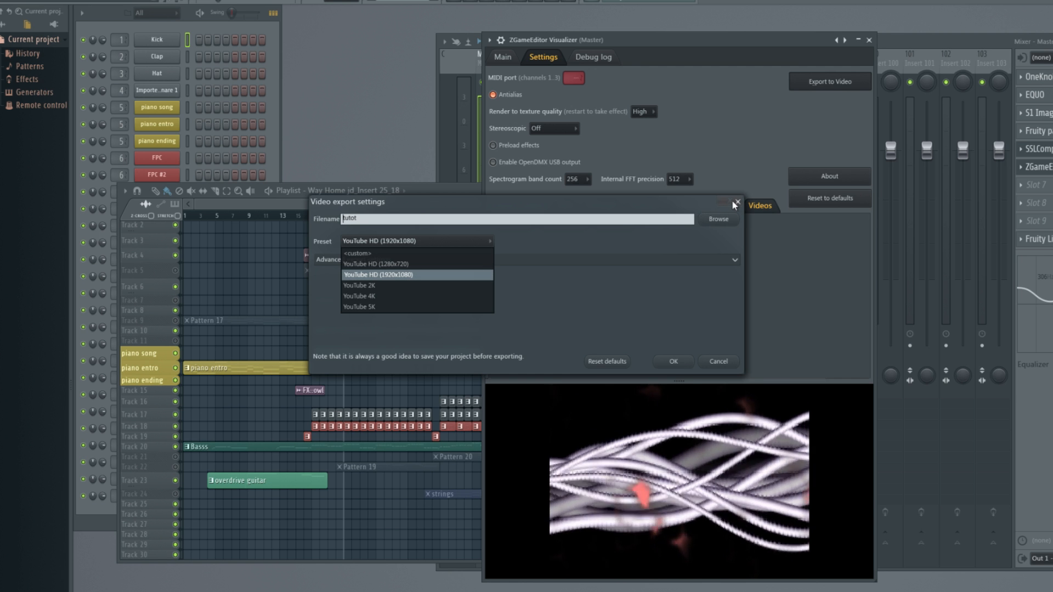
click(736, 203)
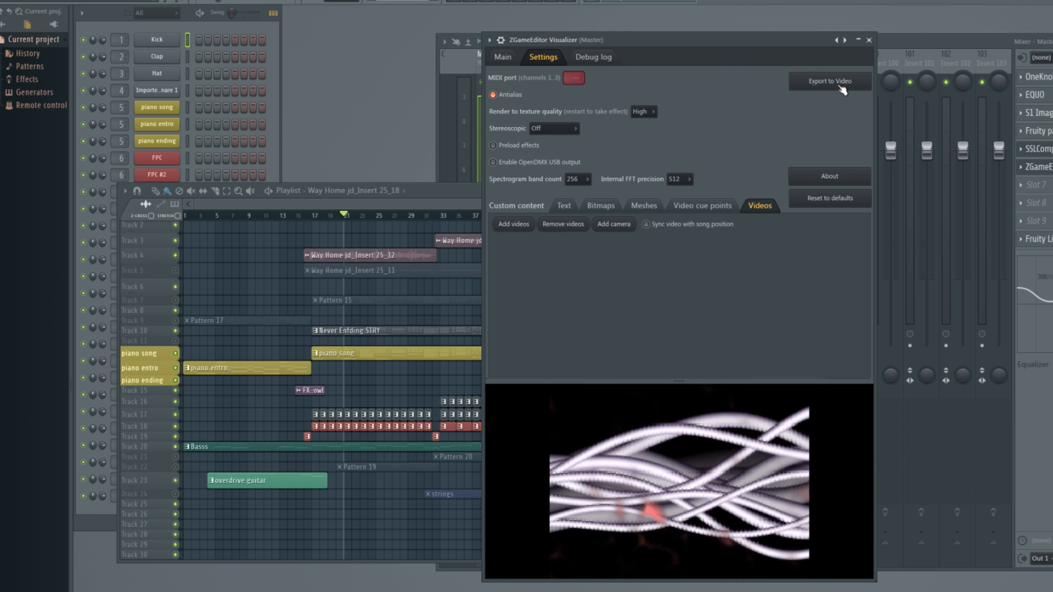
click(829, 81)
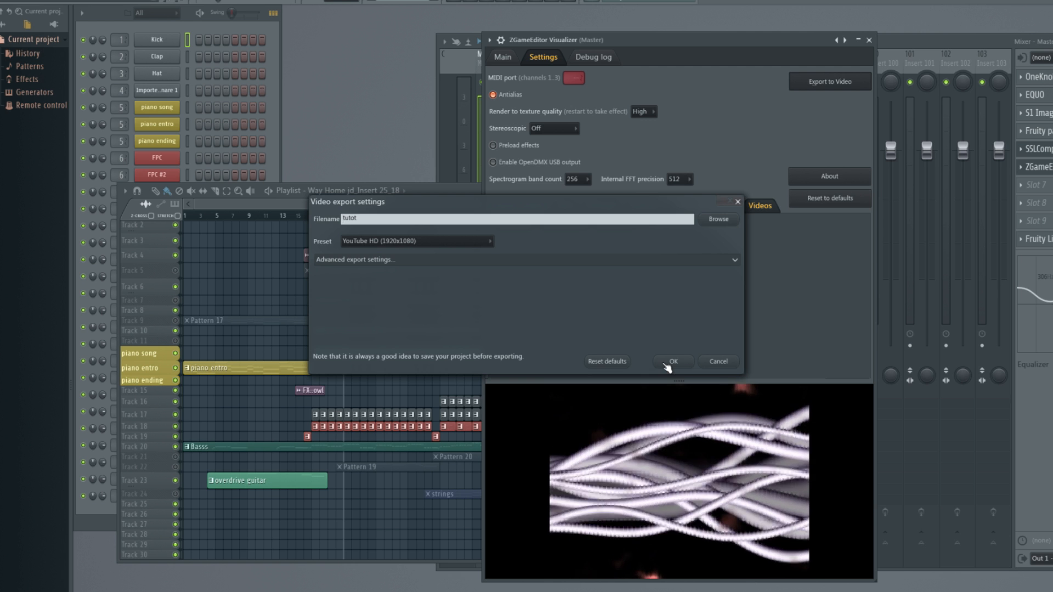
click(672, 361)
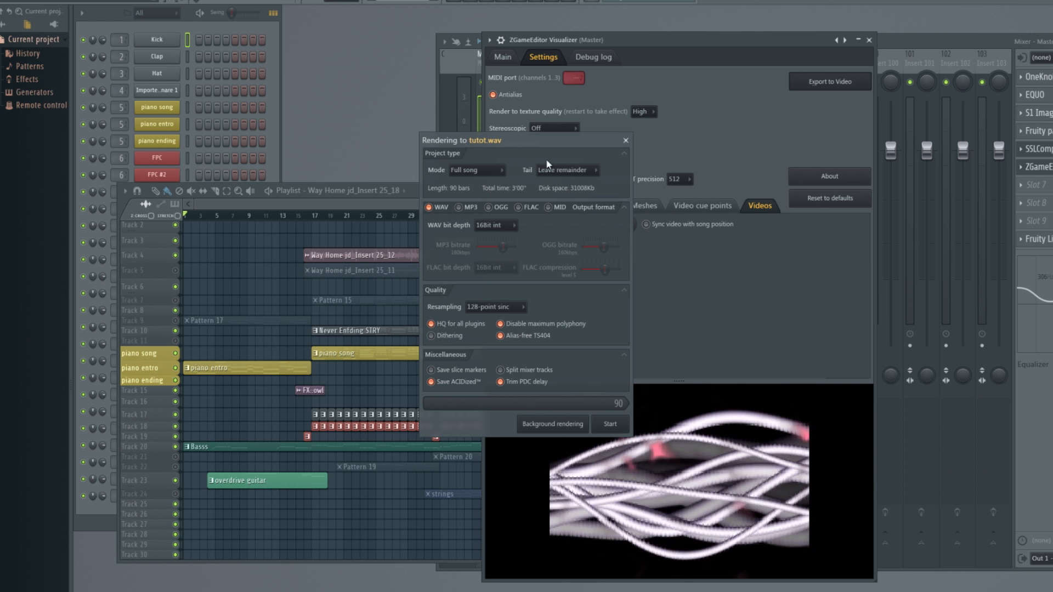
mouse_move(673, 246)
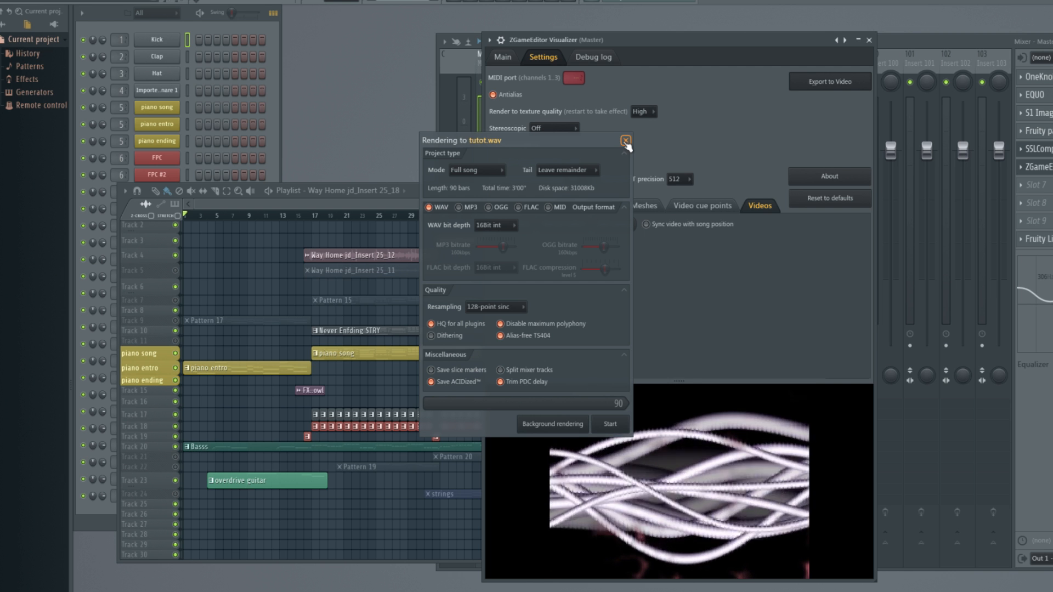
Close the Rendering to tutot.wav options dialog.
click(625, 140)
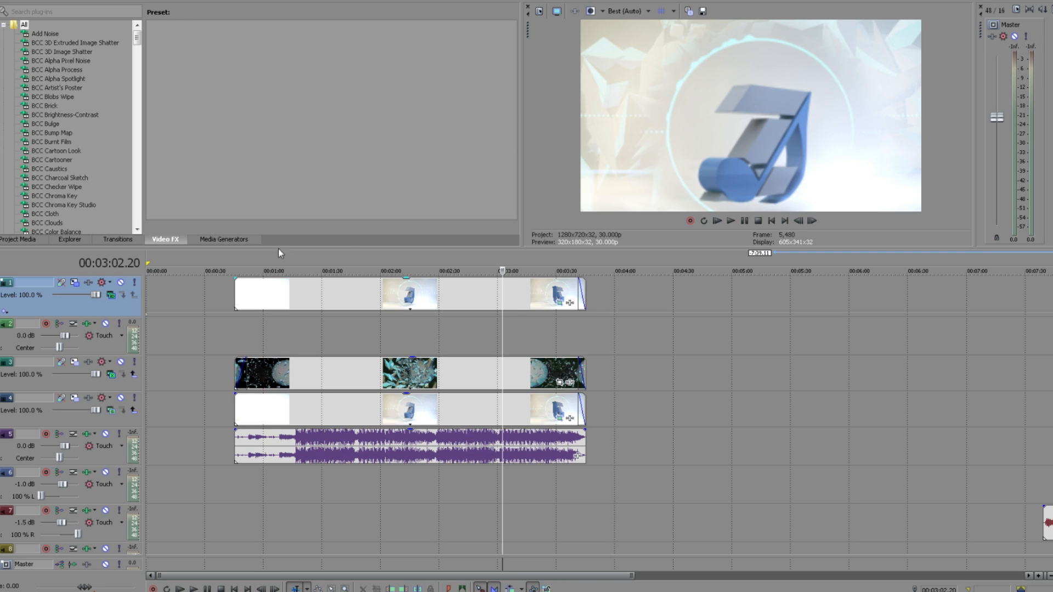
Scrub the composite between about 1:28 and 1:50, then select the visualizer track header.
click(270, 270)
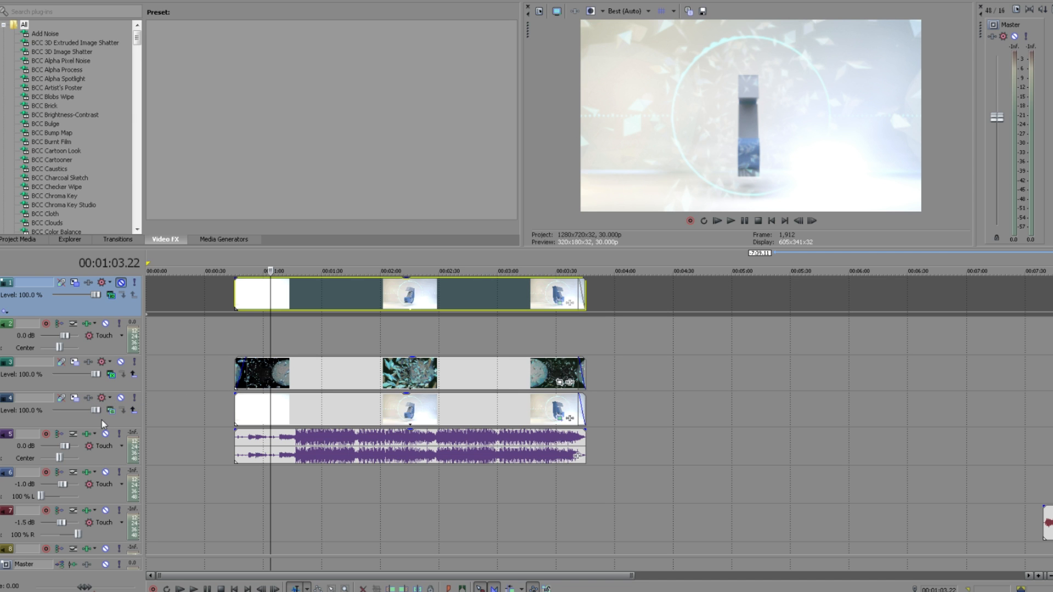
mouse_move(268, 300)
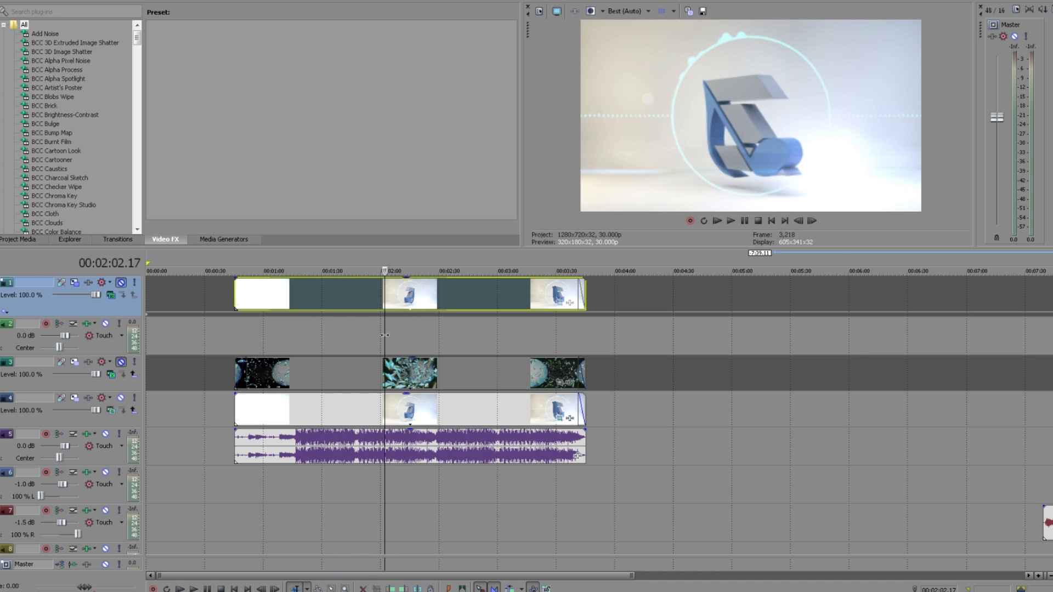
click(319, 271)
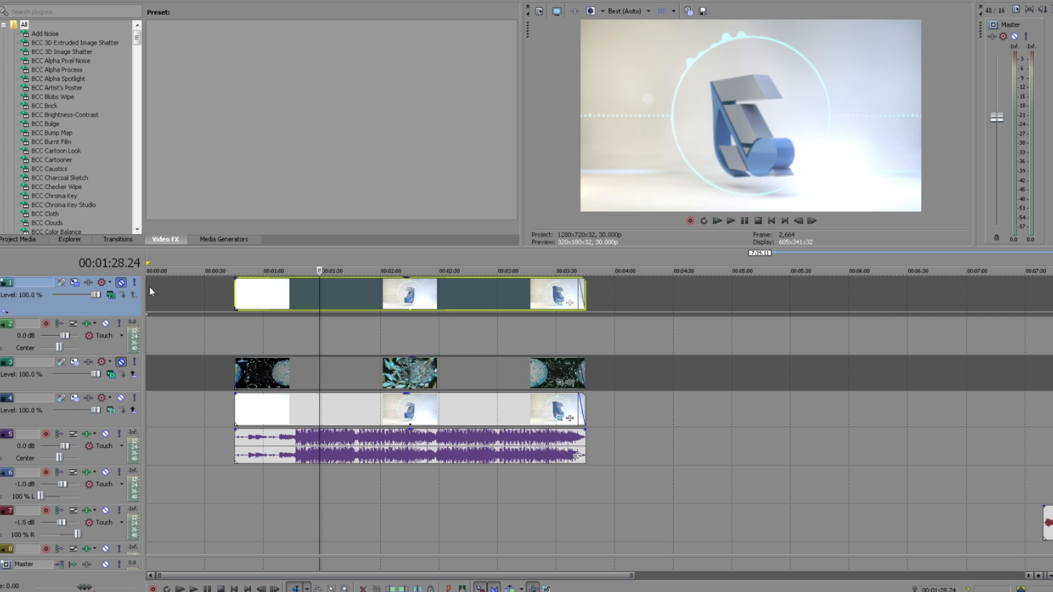
mouse_move(121, 361)
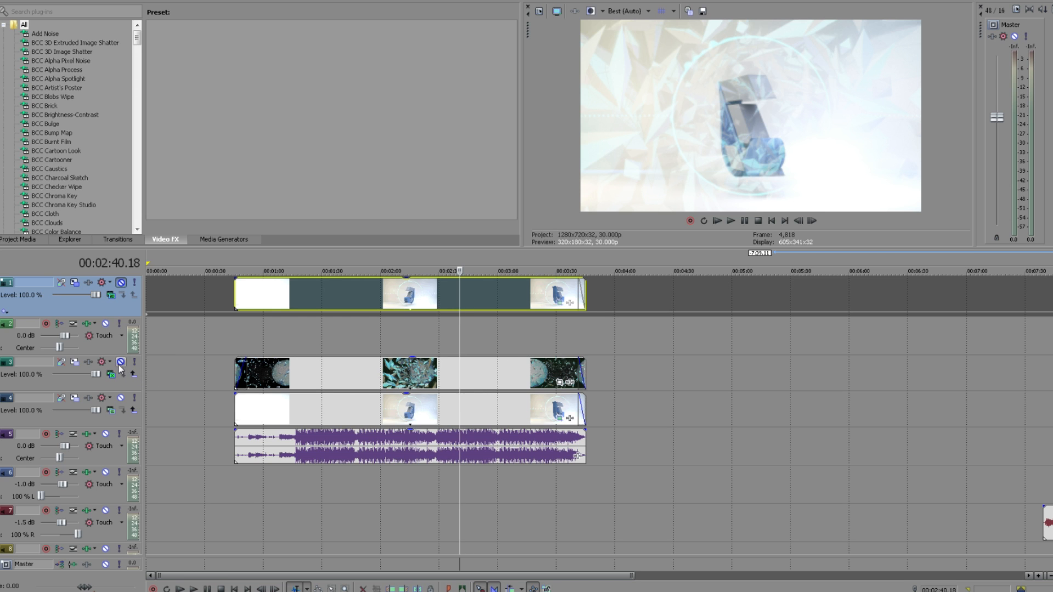
click(110, 373)
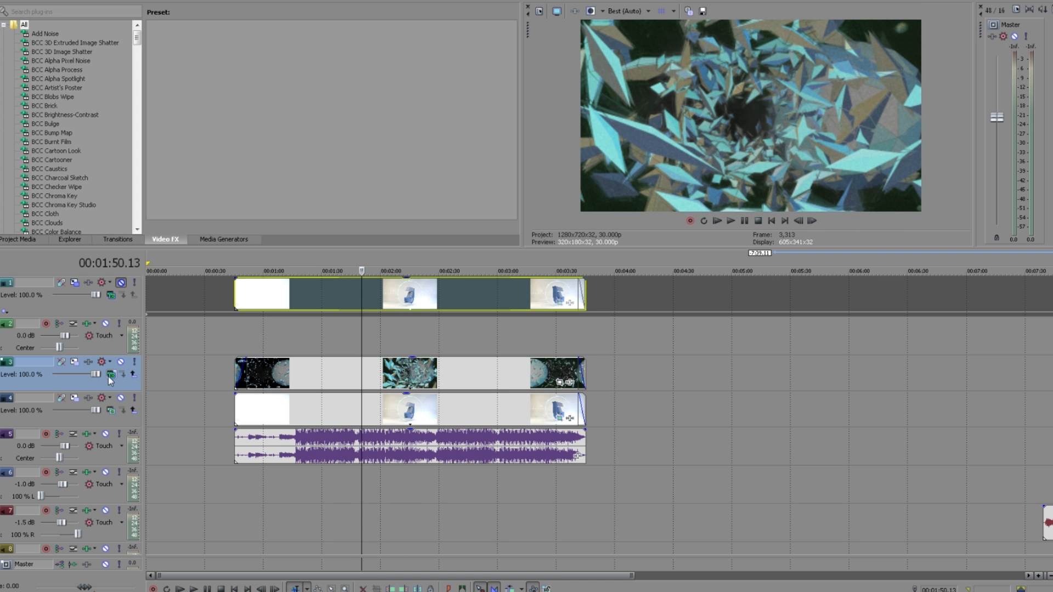
Set the crystal visualizer track's compositing mode to Screen and check it at 1:43.
click(112, 374)
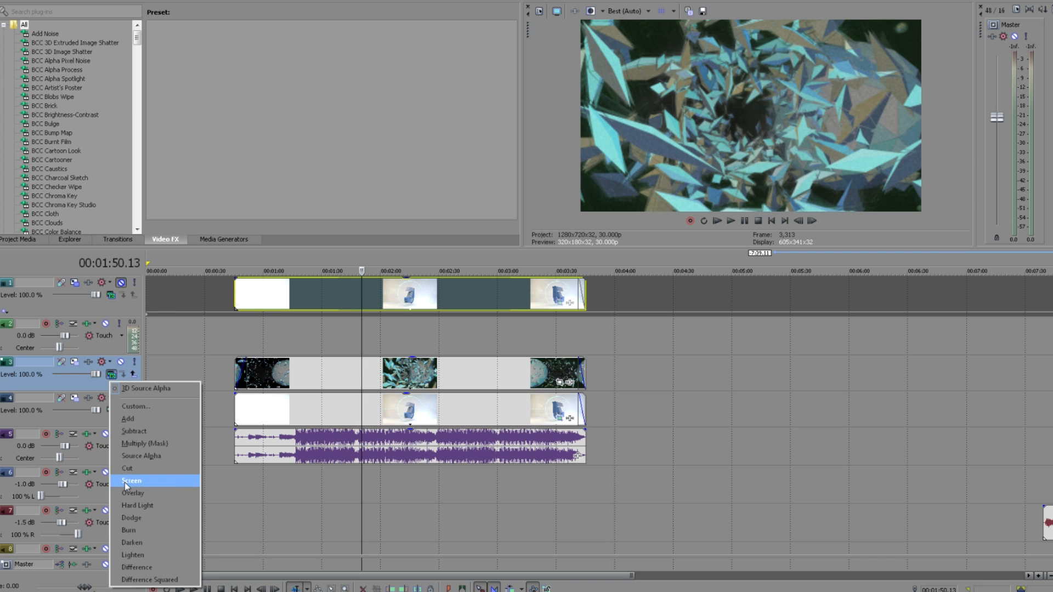
click(131, 481)
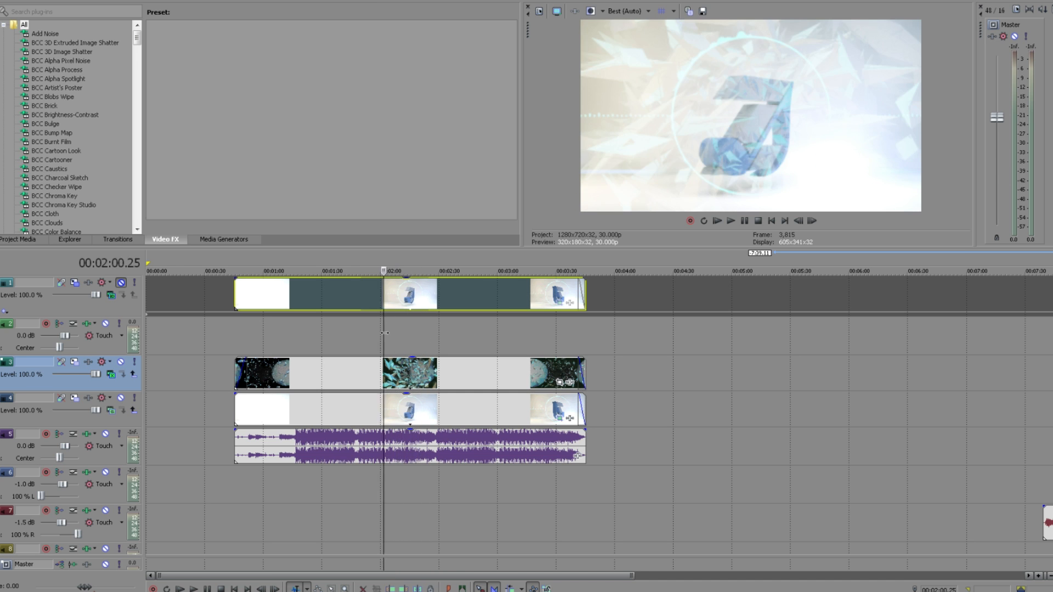
click(349, 271)
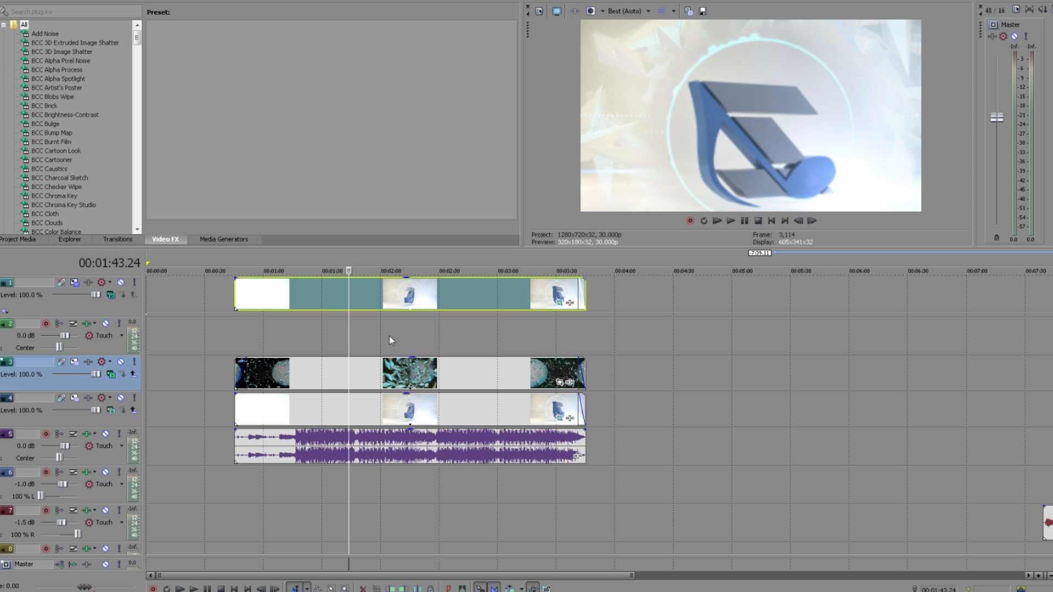
mouse_move(348, 335)
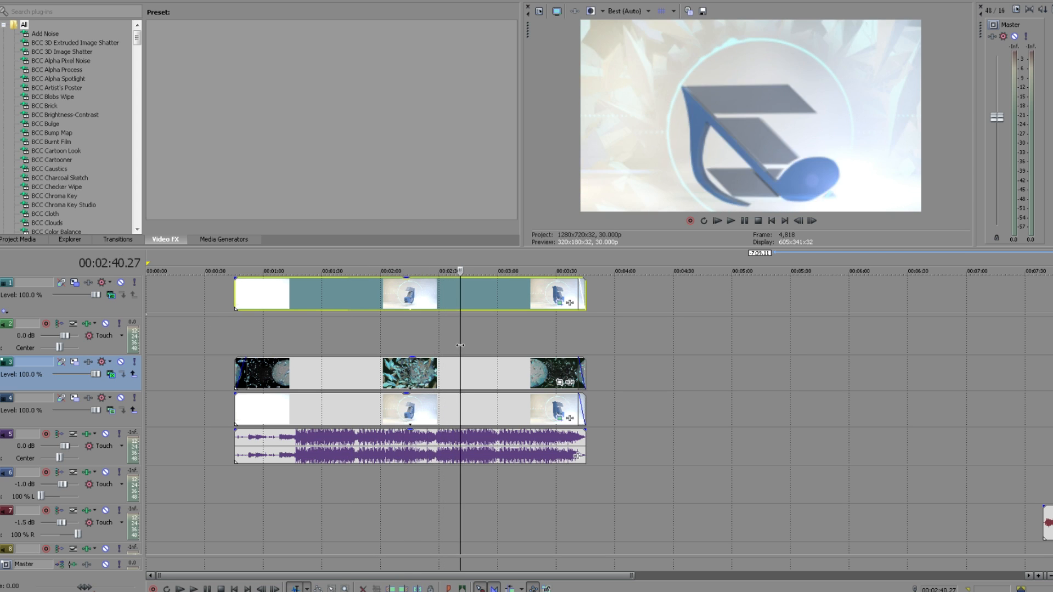
click(433, 270)
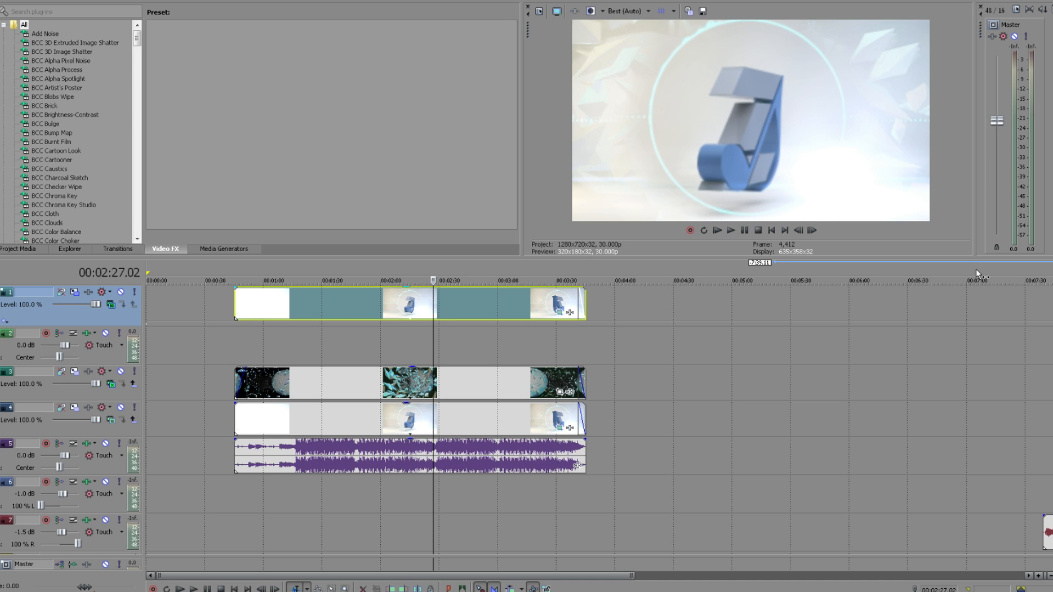
mouse_move(301, 276)
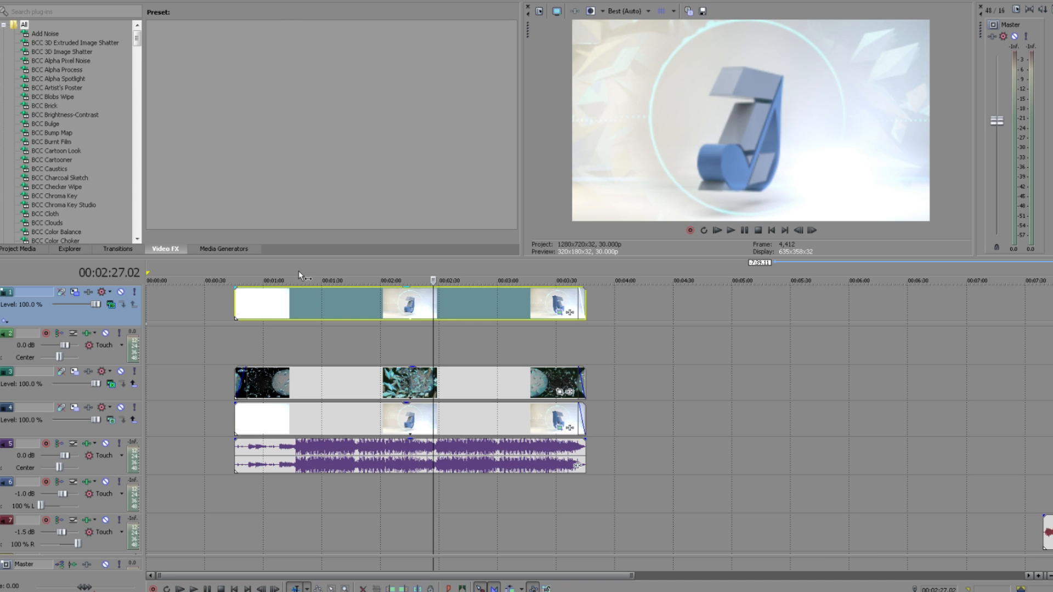
mouse_move(121, 291)
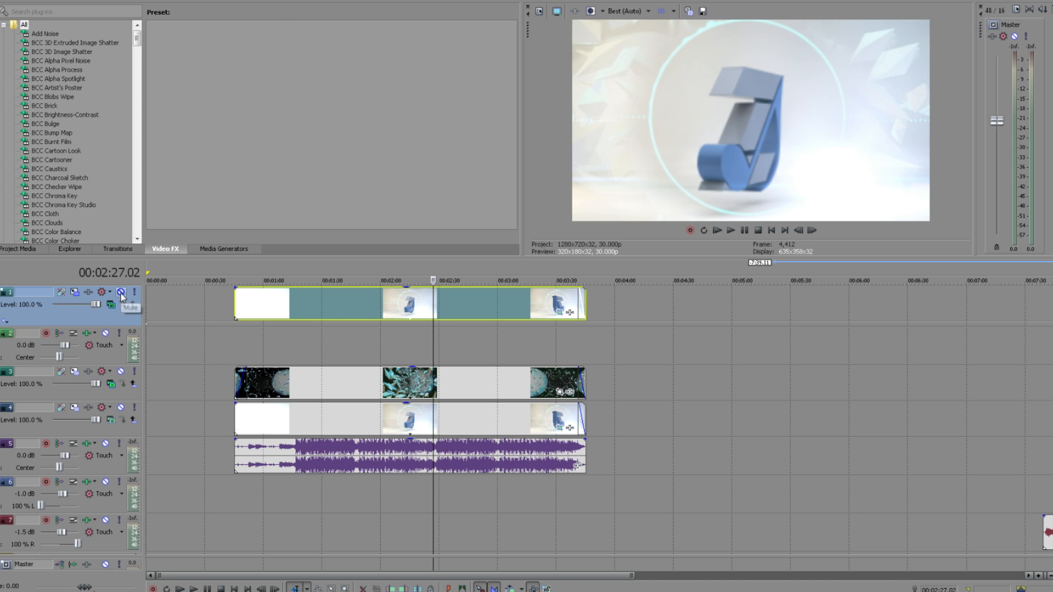
mouse_move(343, 276)
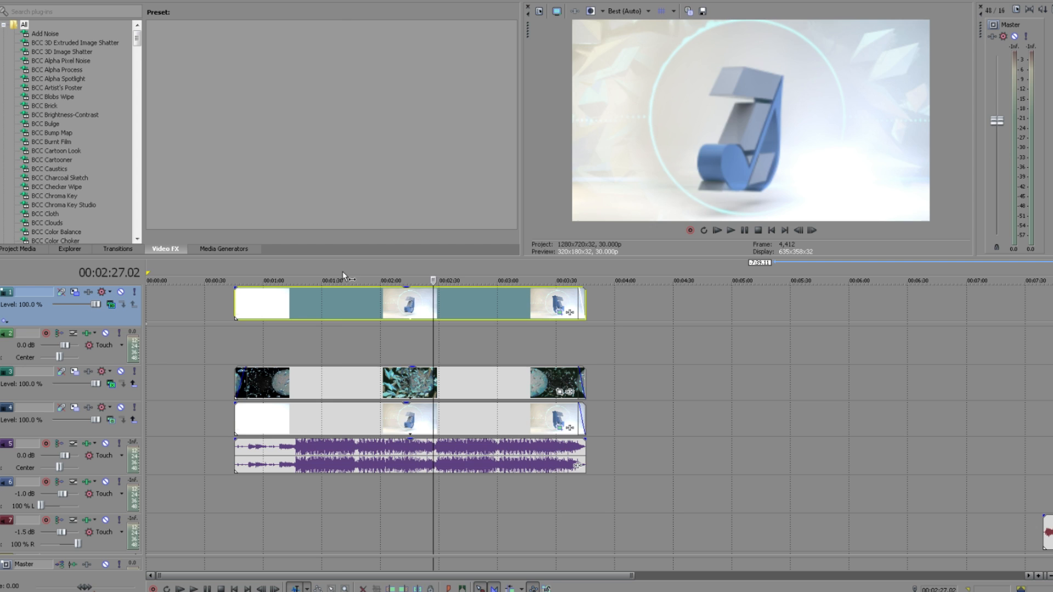
click(361, 281)
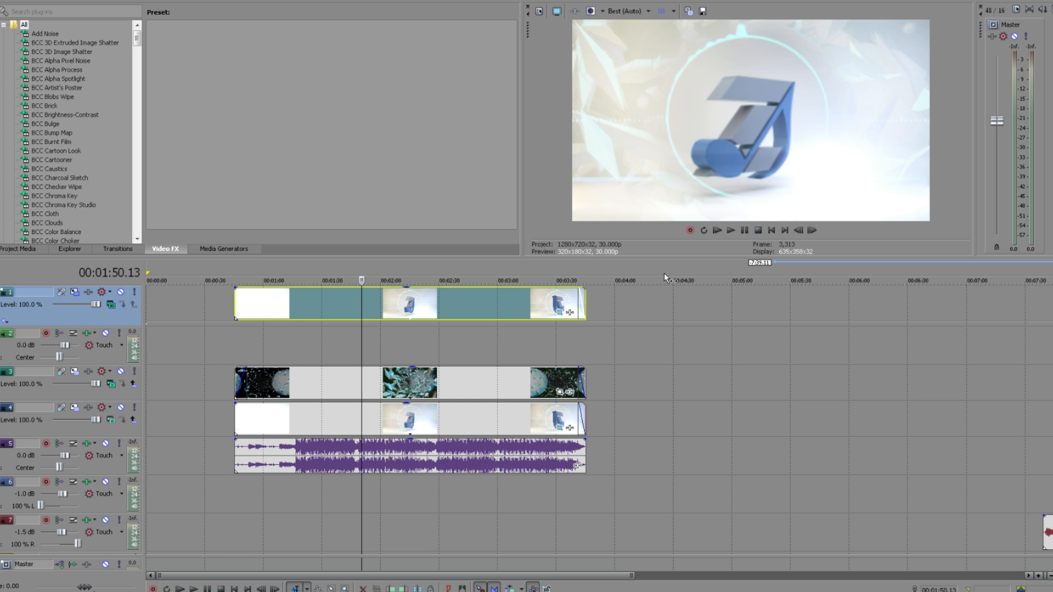
click(568, 312)
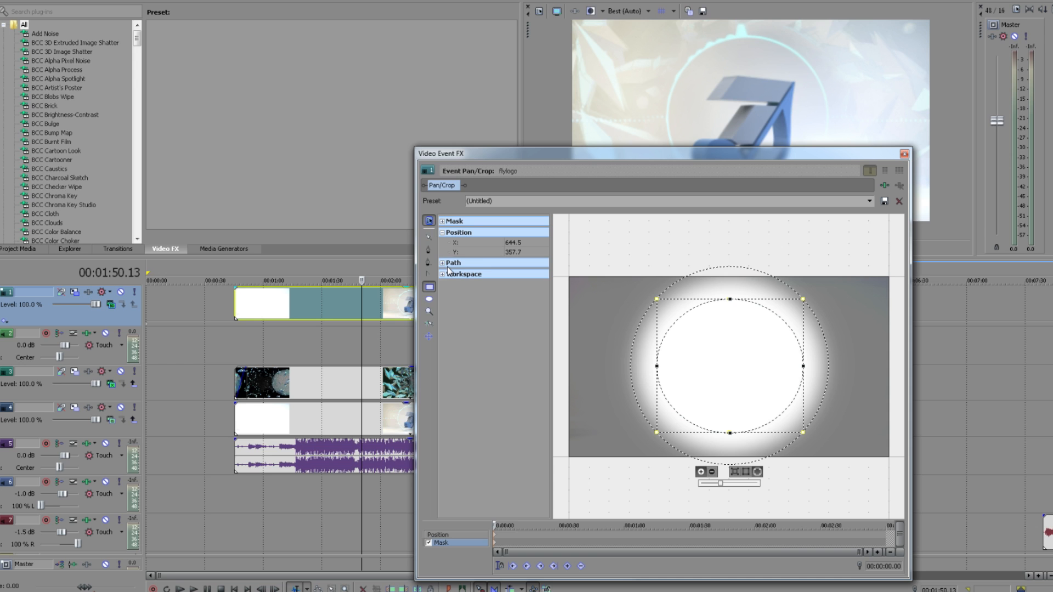
mouse_move(802, 143)
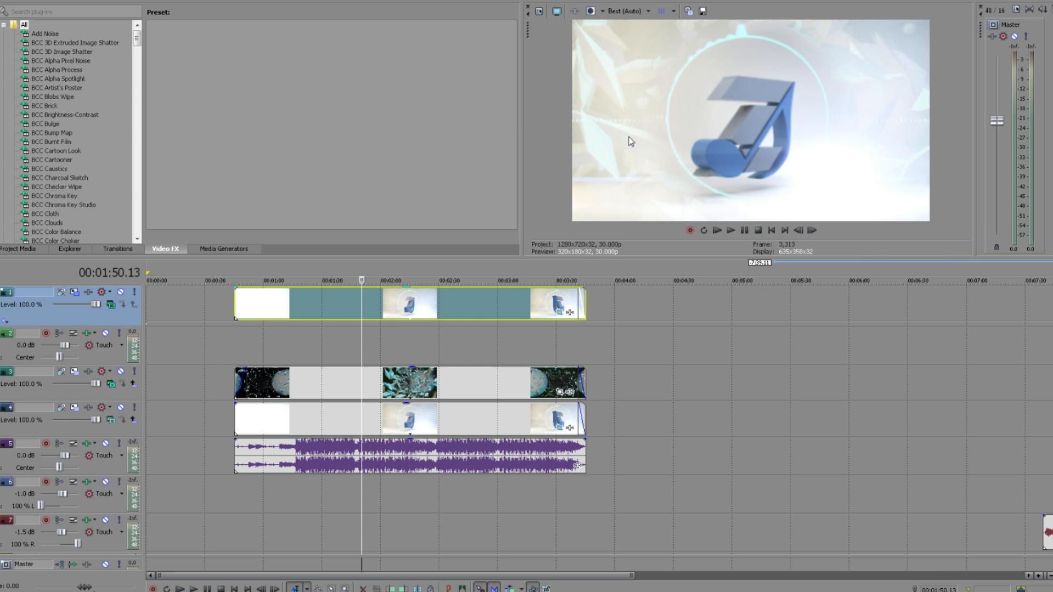
click(305, 280)
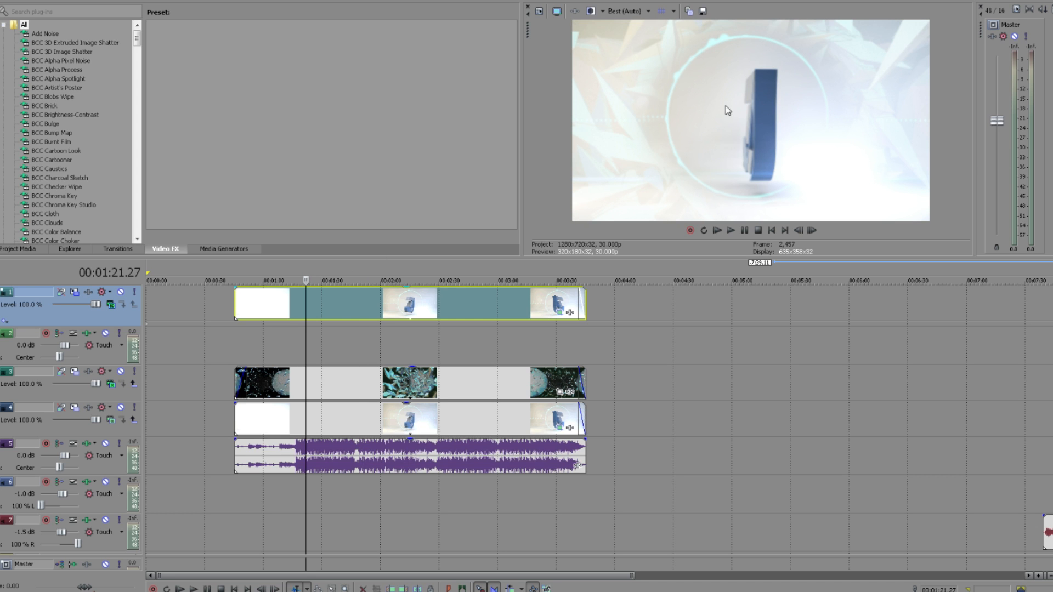
mouse_move(848, 36)
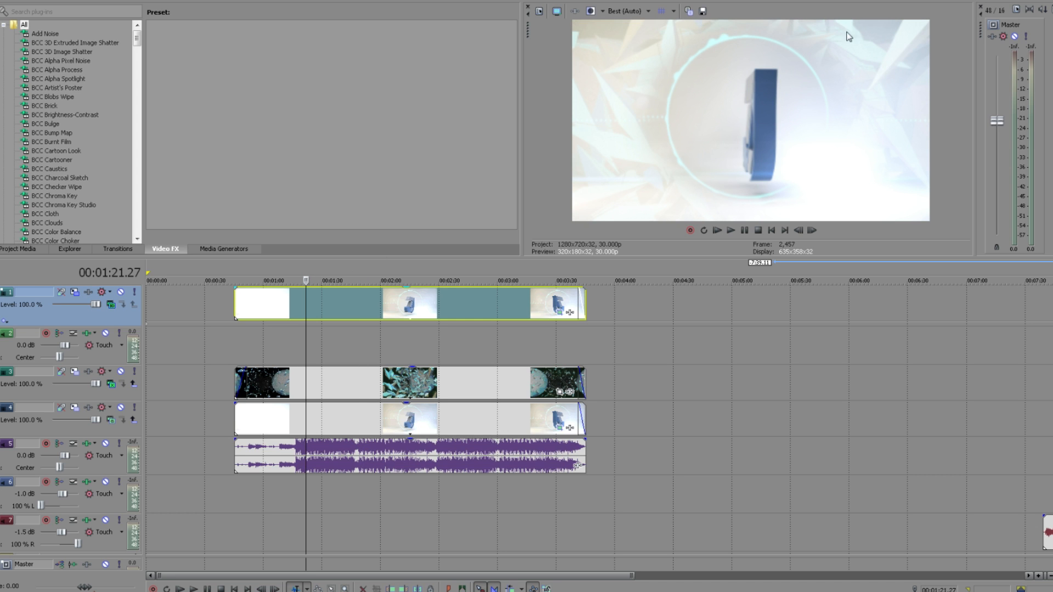
mouse_move(565, 264)
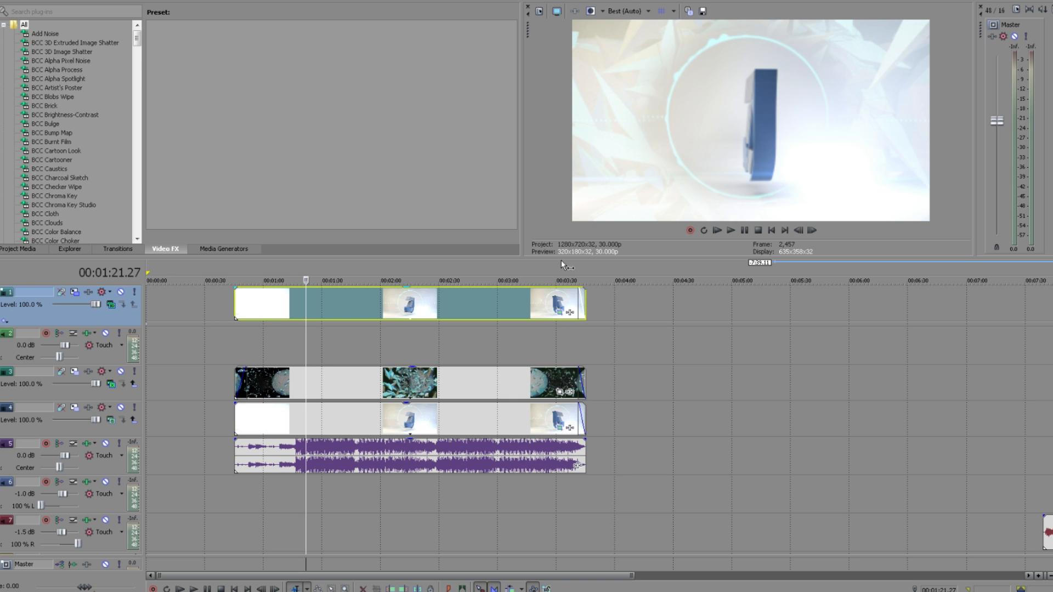
mouse_move(296, 350)
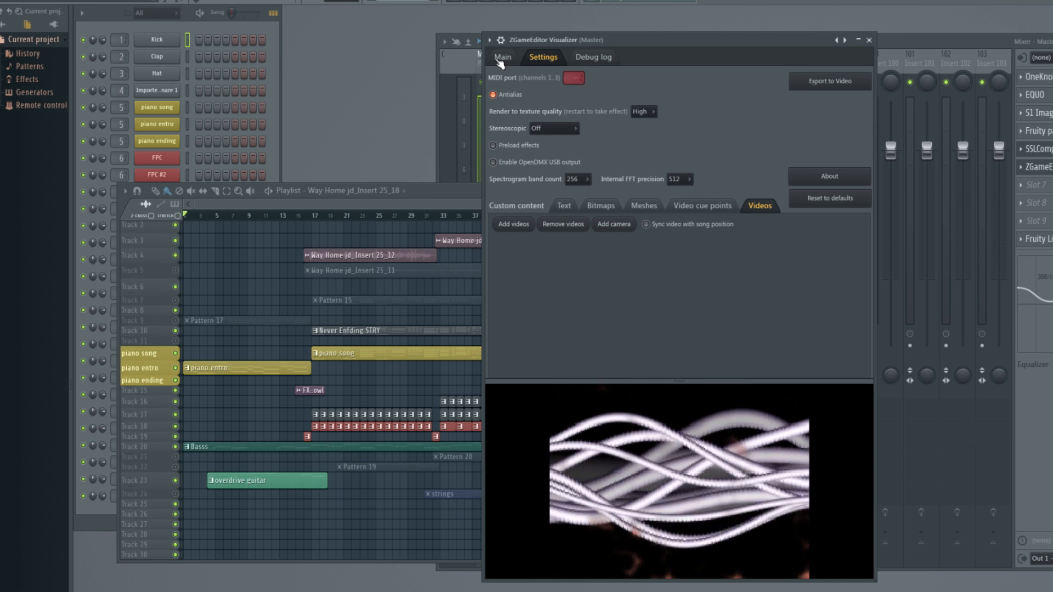
mouse_move(913, 43)
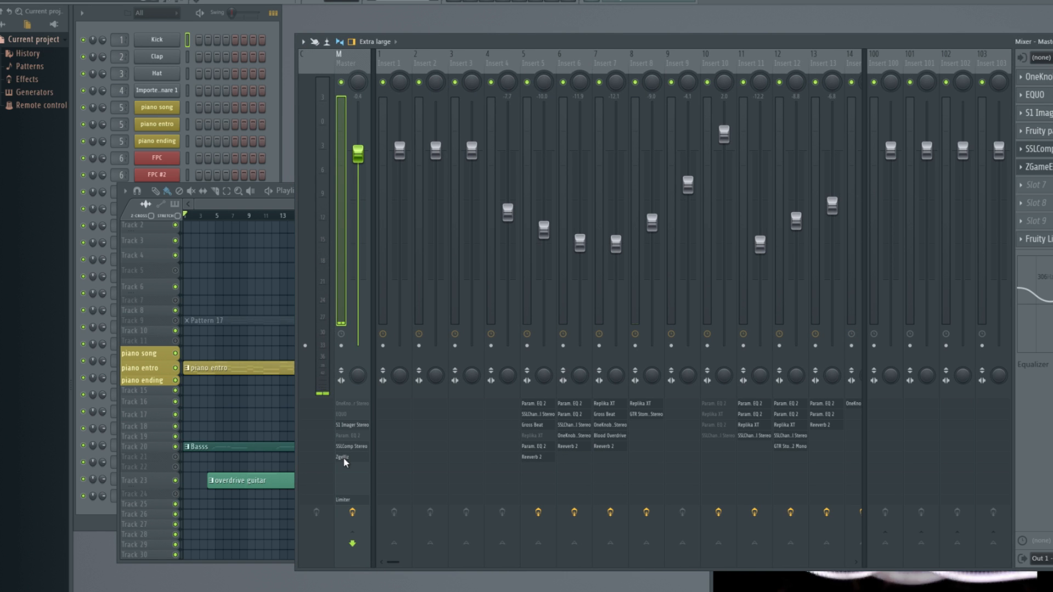
mouse_move(866, 42)
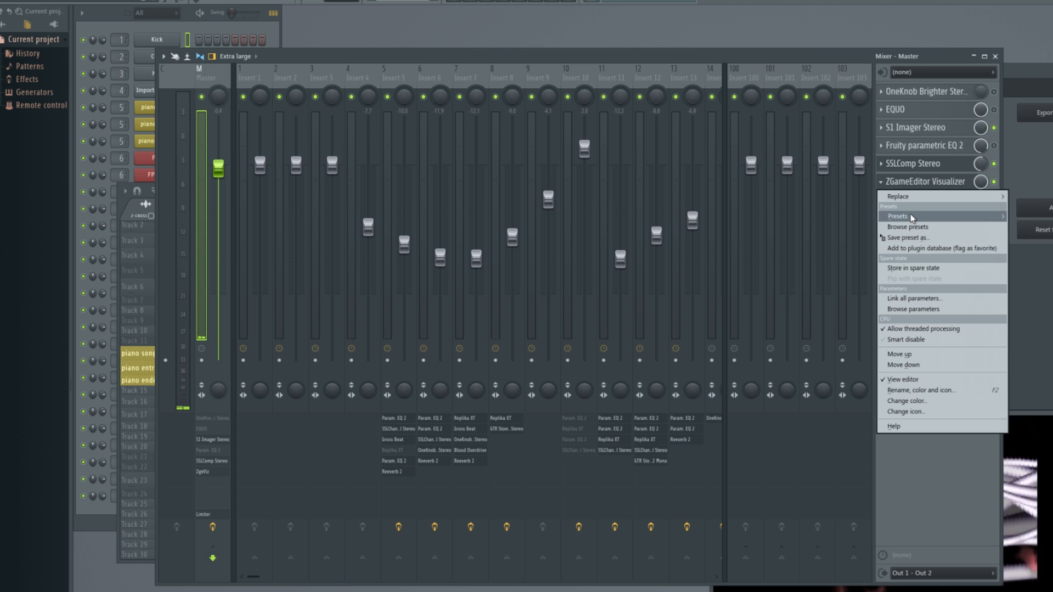
Load the RedEyes ReactiveFlow preset, check the Main tab, and reopen the plugin options.
click(898, 216)
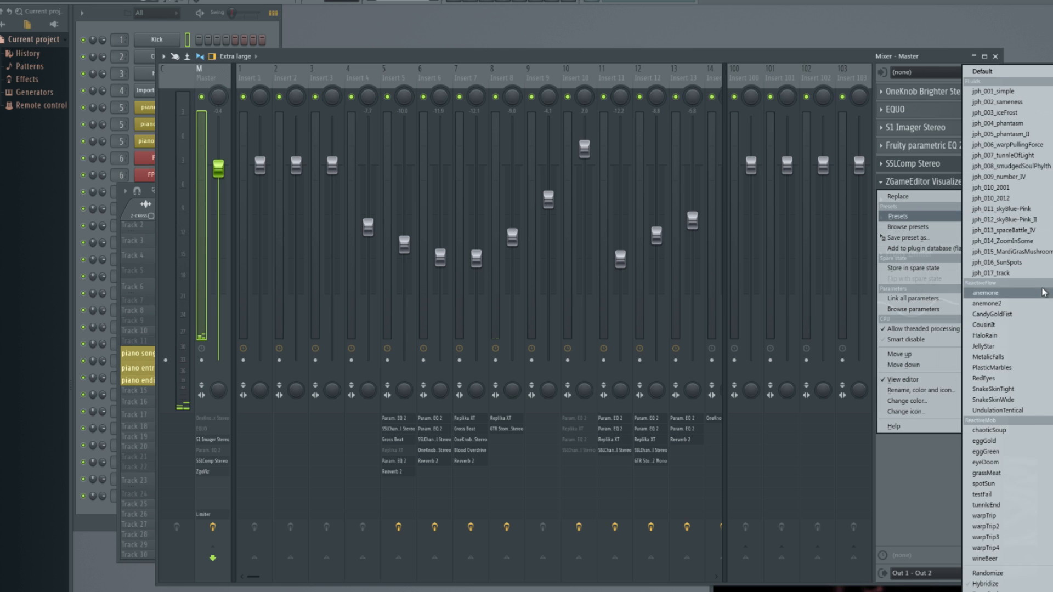
mouse_move(1015, 388)
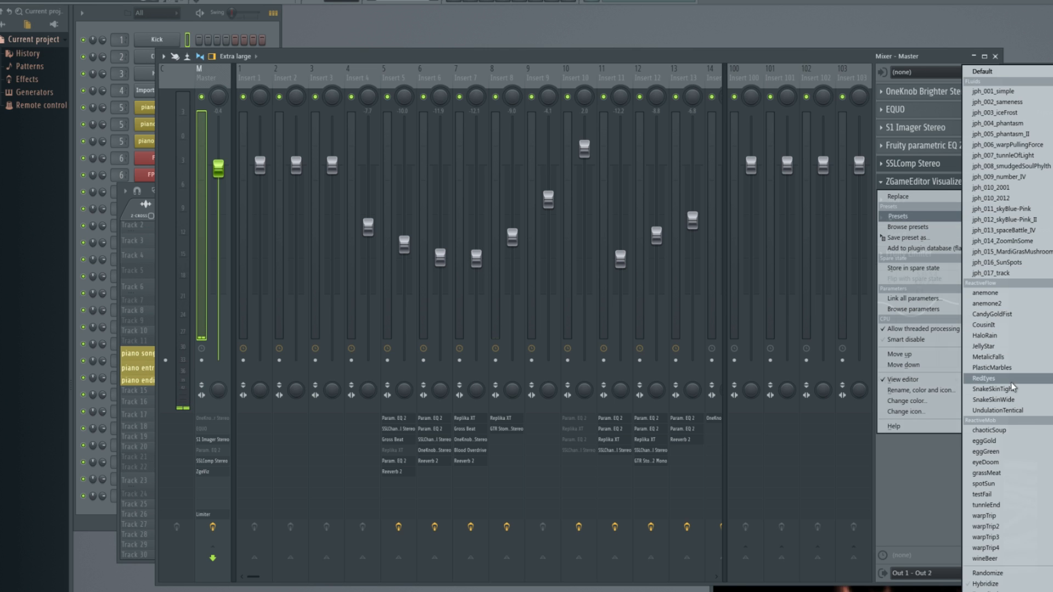
click(981, 378)
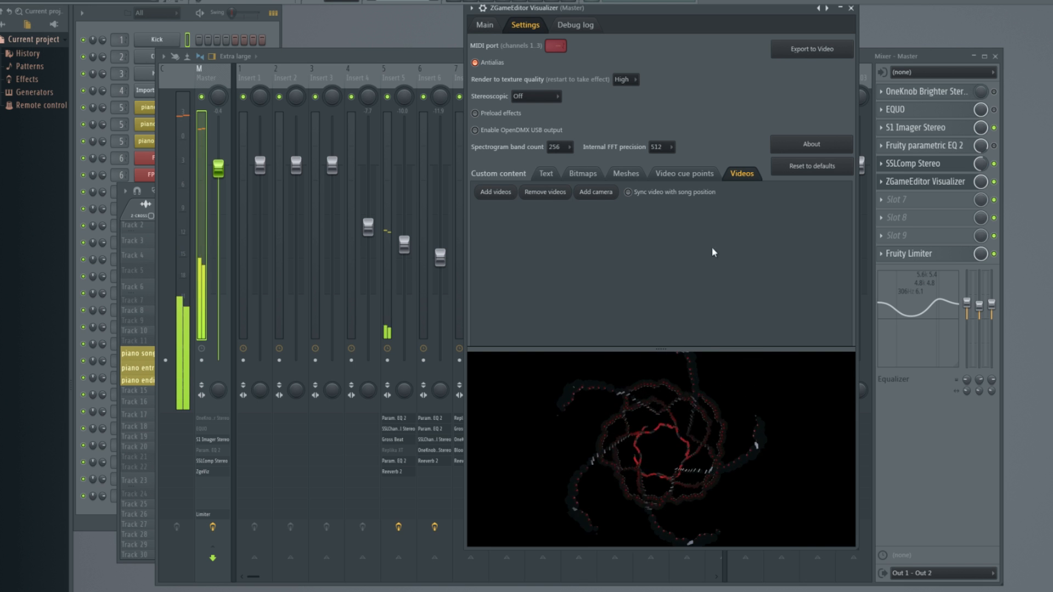
click(483, 25)
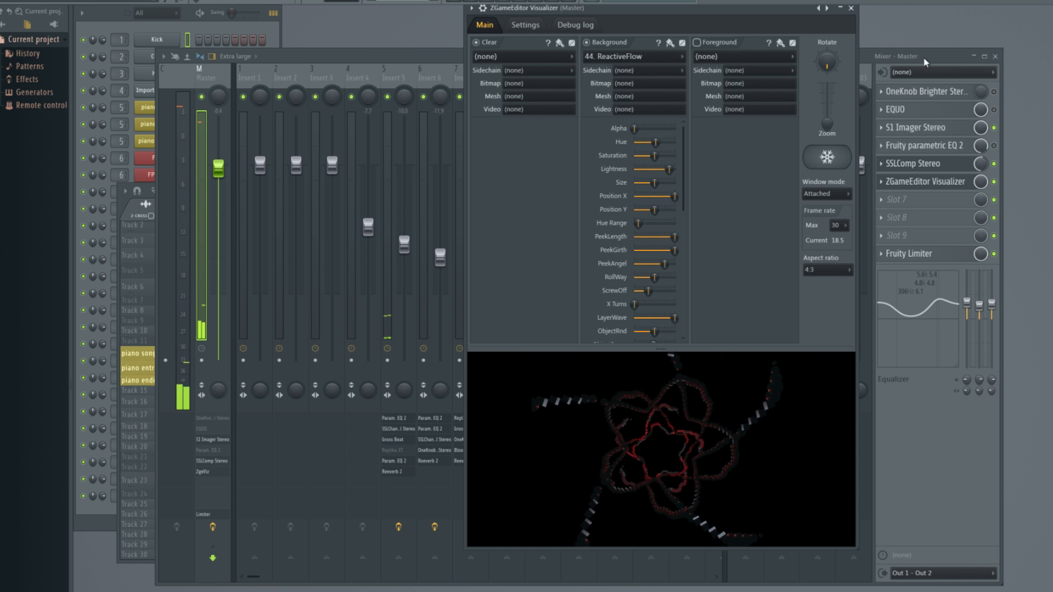
right_click(926, 182)
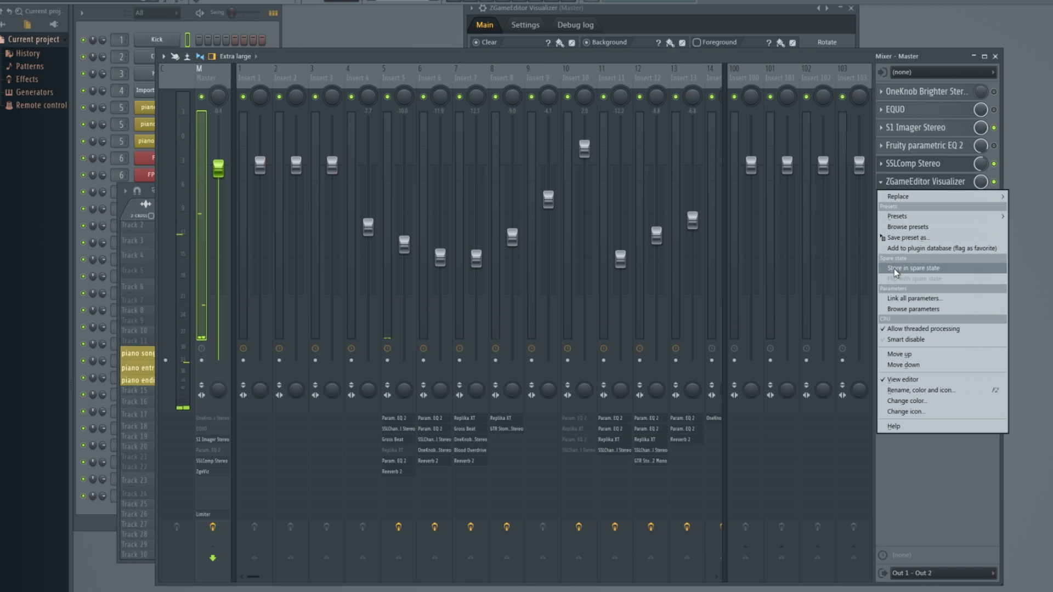